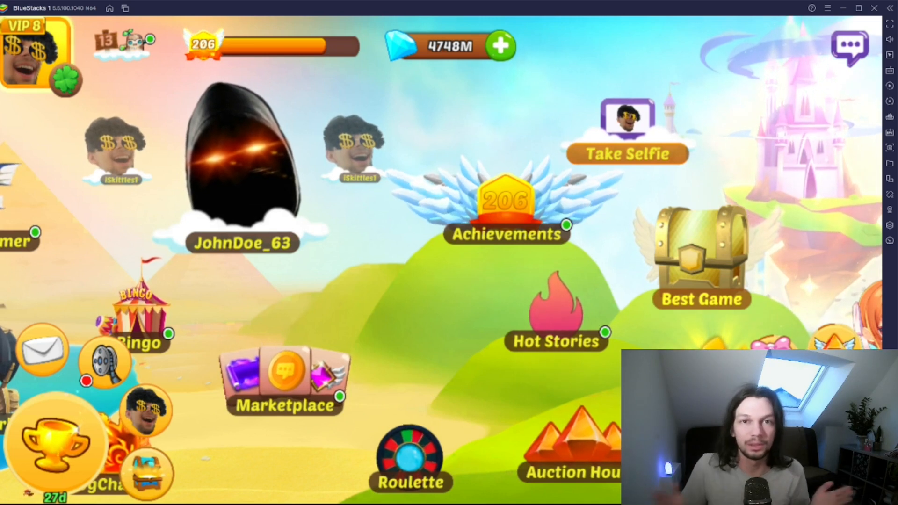
mouse_move(426, 263)
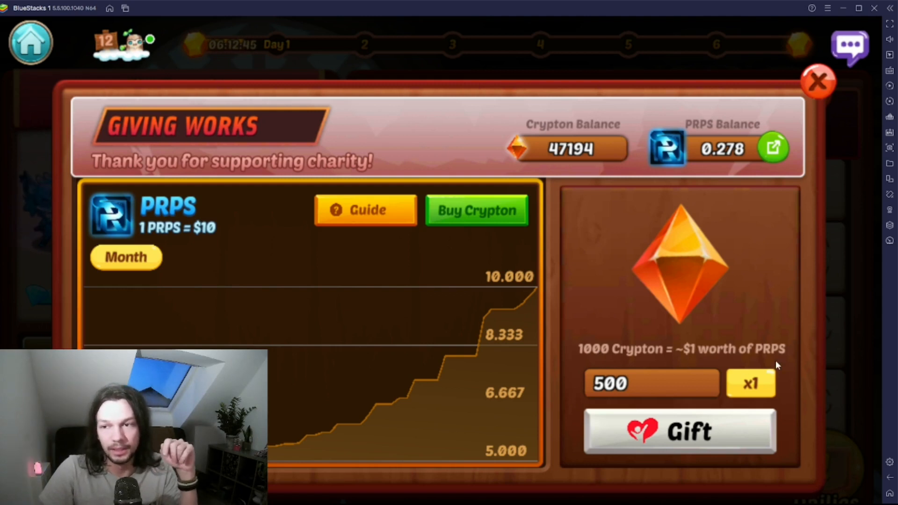
mouse_move(727, 285)
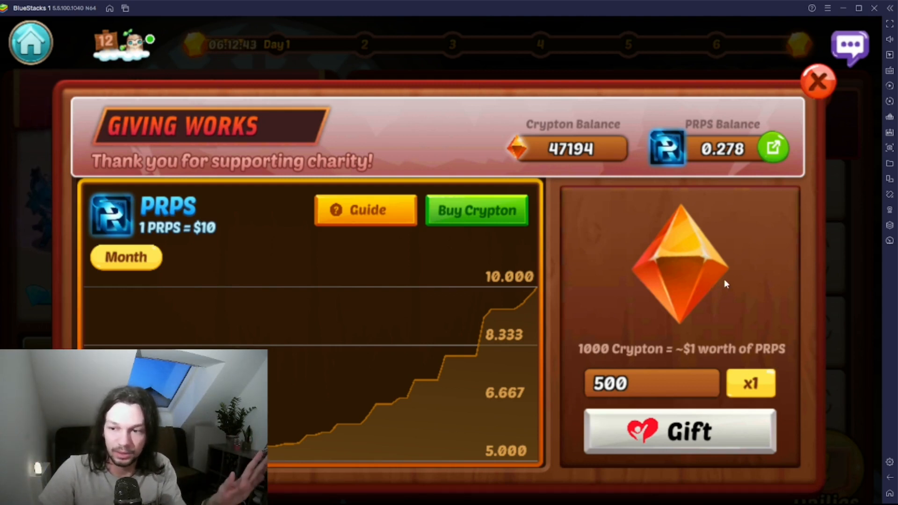
- Gift 2500 crypton (x5) to charity in Clash of Streamers and confirm with Give
left_click(751, 383)
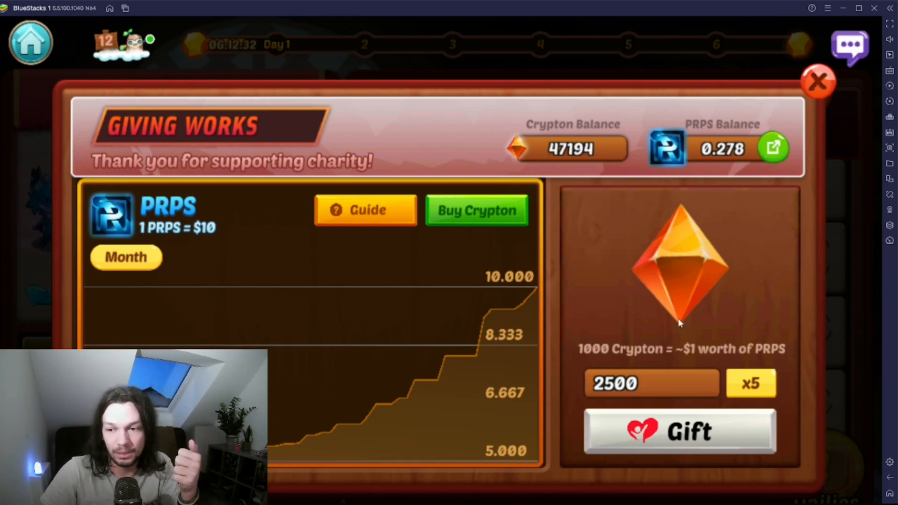
mouse_move(658, 331)
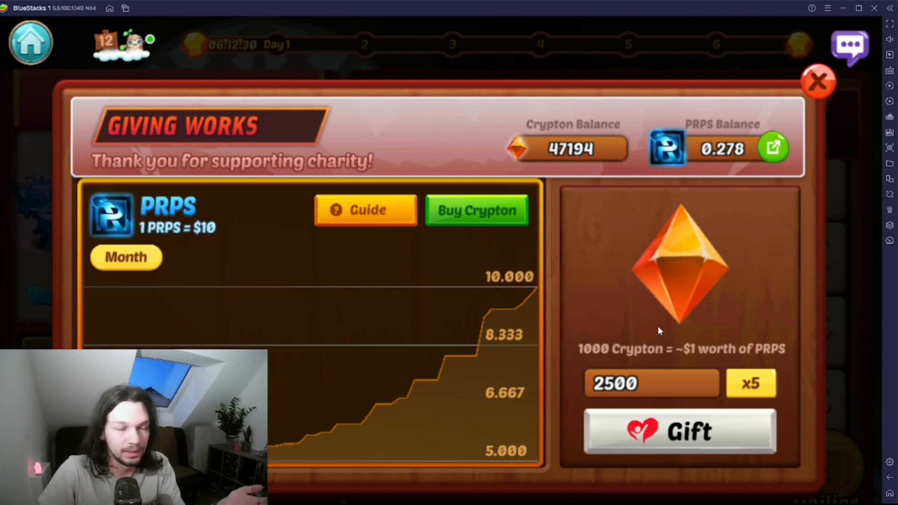
mouse_move(642, 332)
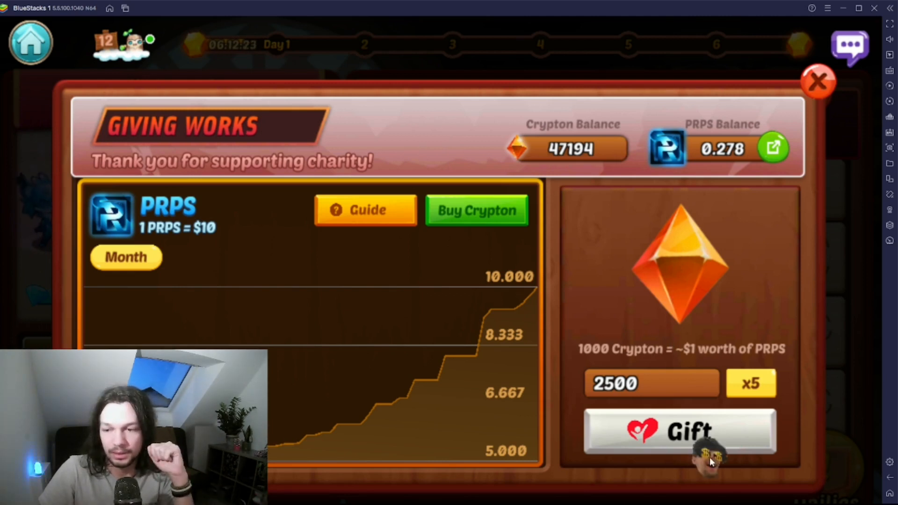
left_click(680, 431)
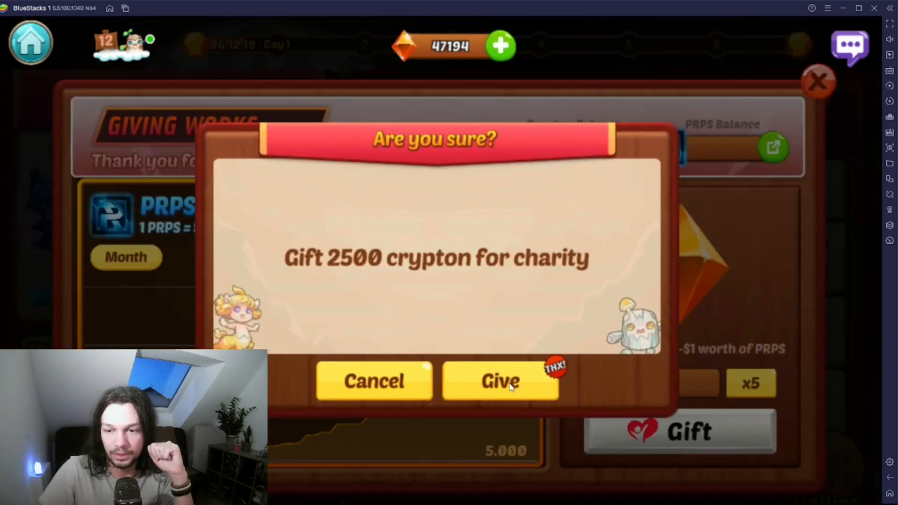
left_click(500, 381)
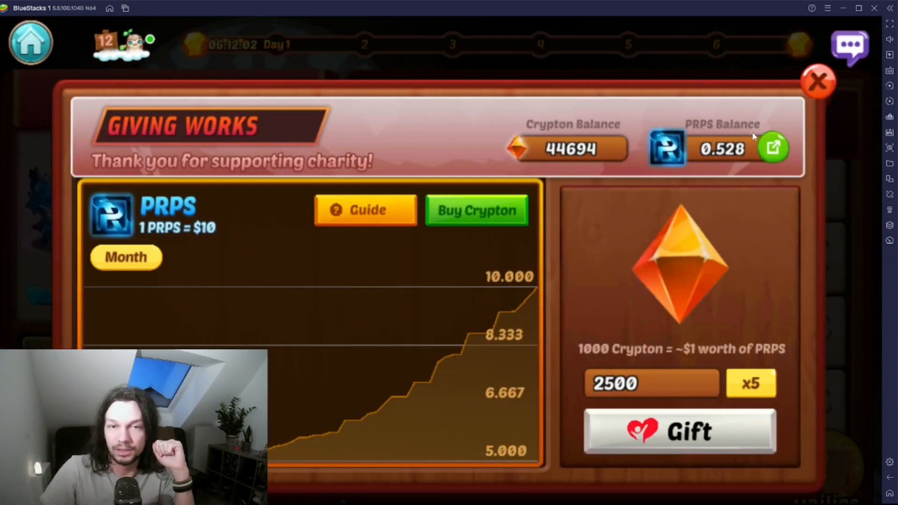
mouse_move(728, 167)
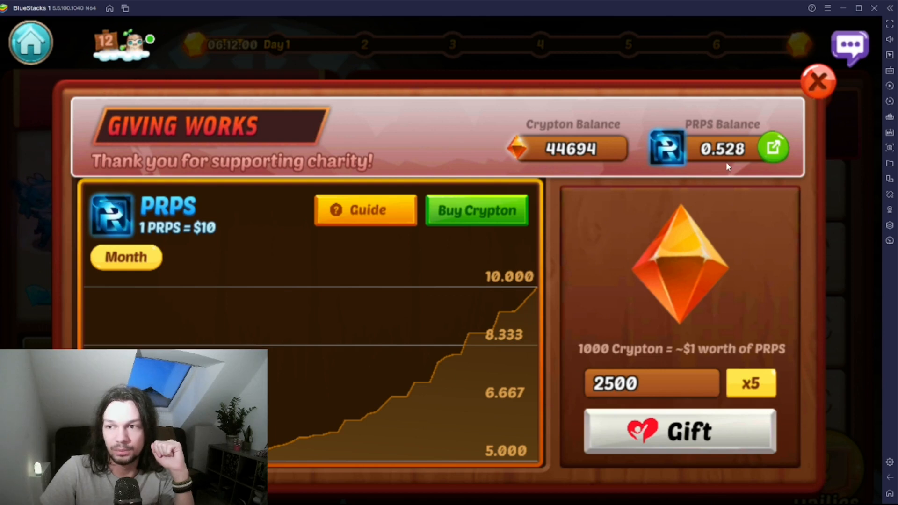
mouse_move(708, 344)
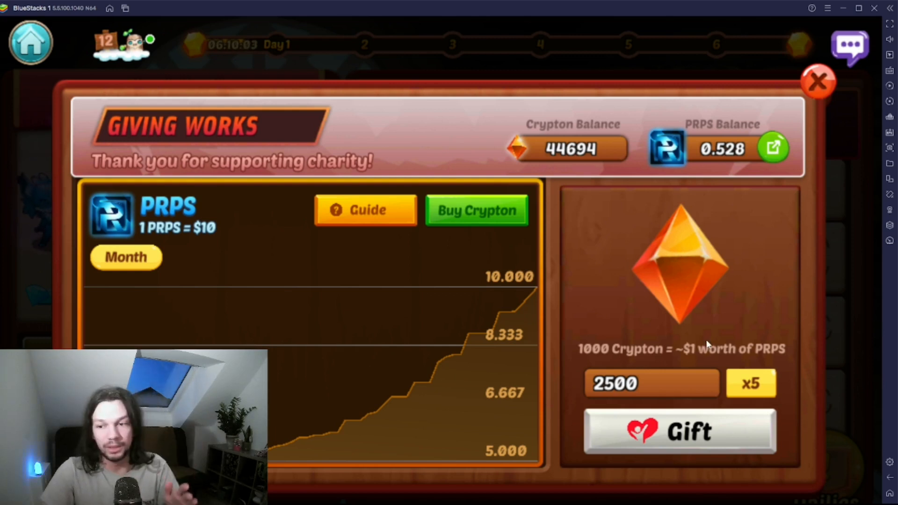
mouse_move(598, 362)
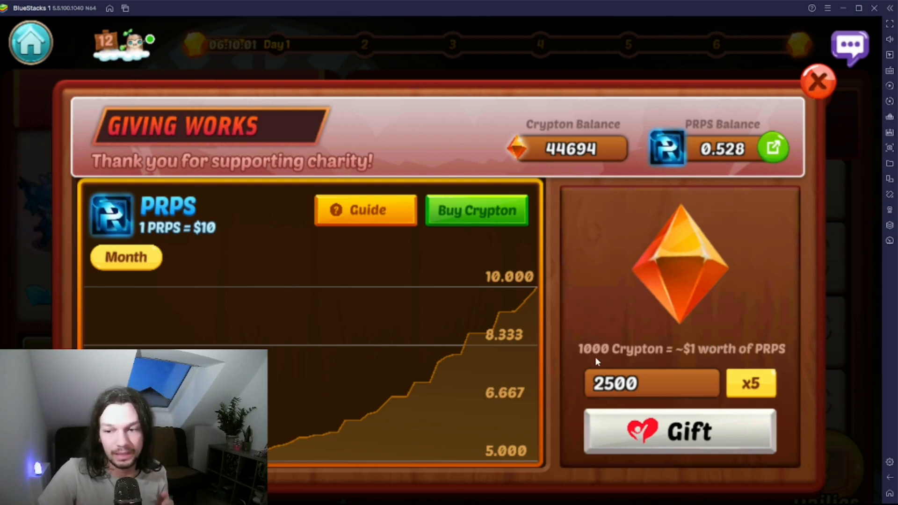
mouse_move(699, 360)
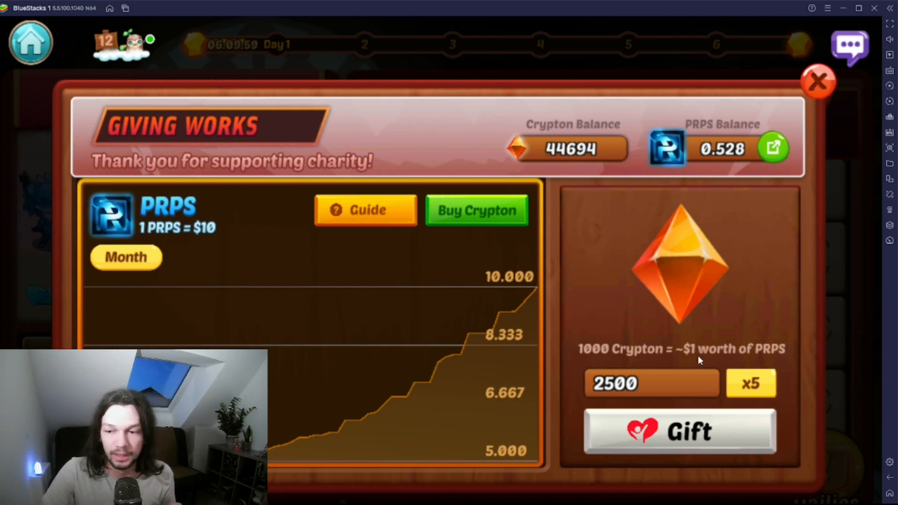
mouse_move(689, 362)
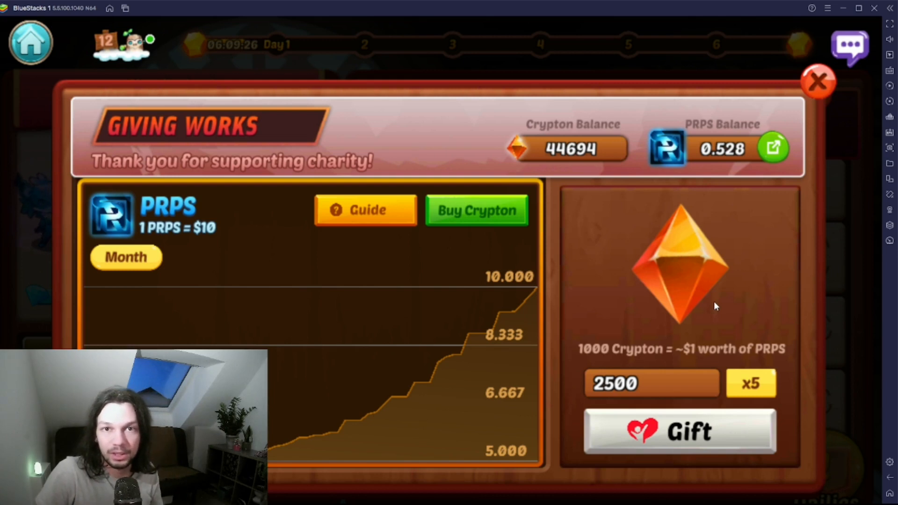
mouse_move(697, 319)
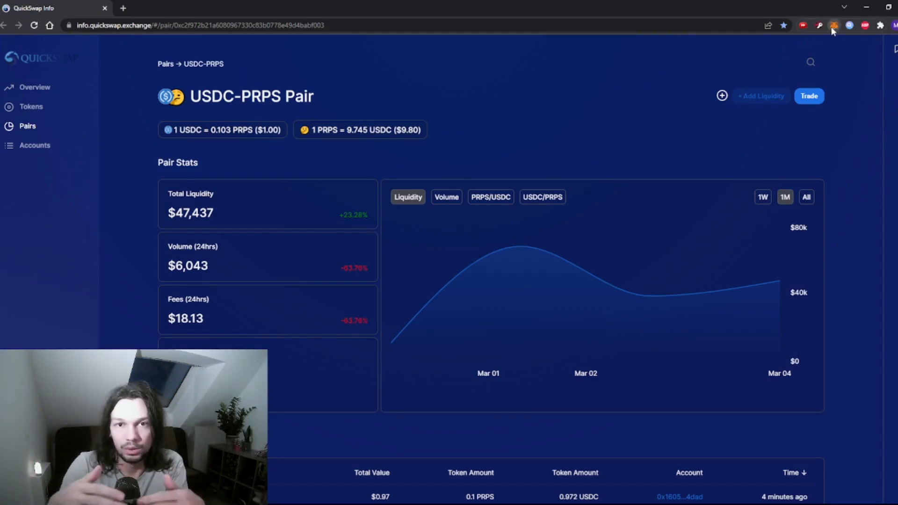
- From MetaMask's network dropdown, choose Add Network to reach the empty network form
left_click(834, 25)
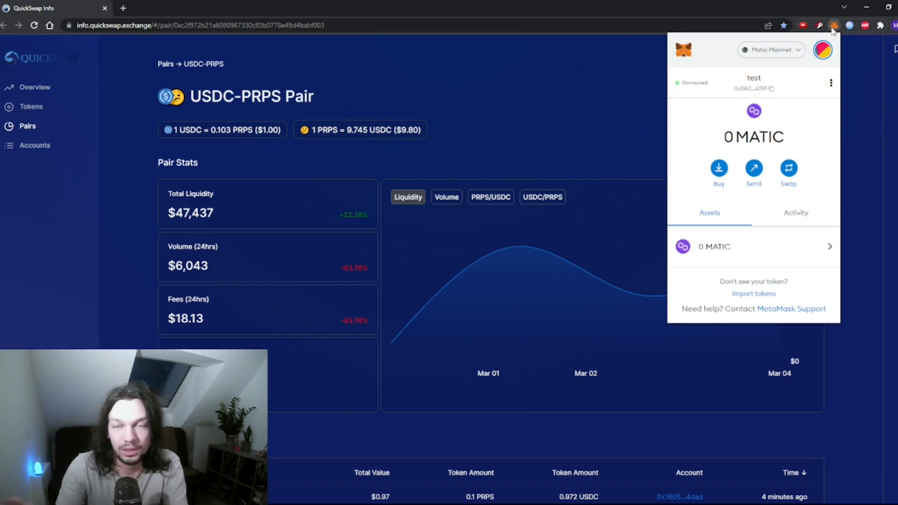
mouse_move(679, 137)
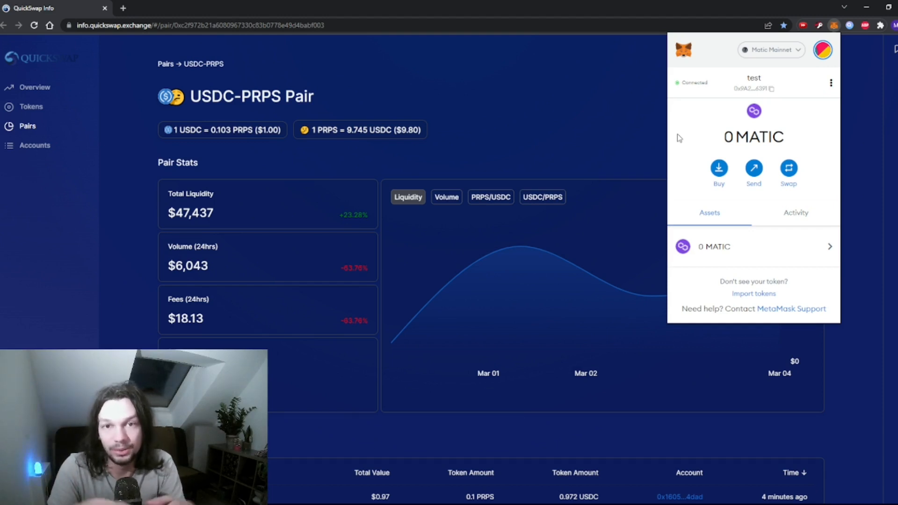
mouse_move(785, 68)
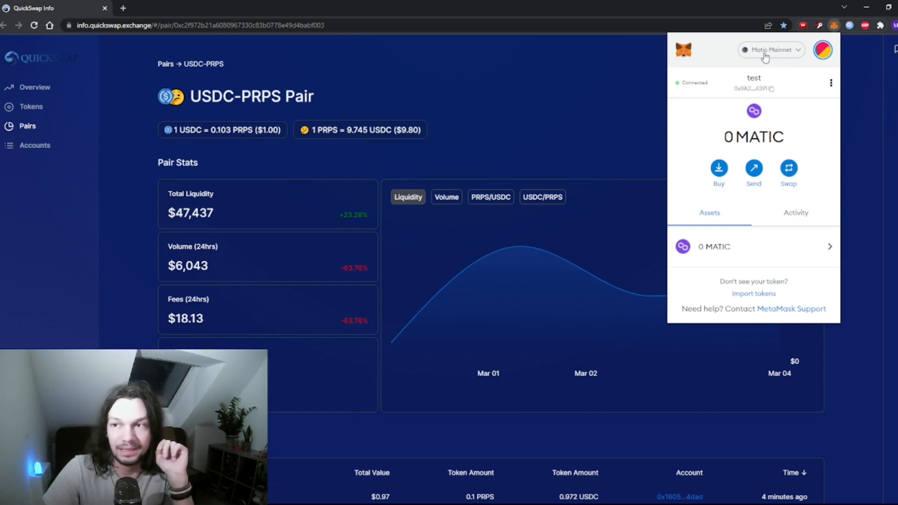
left_click(770, 50)
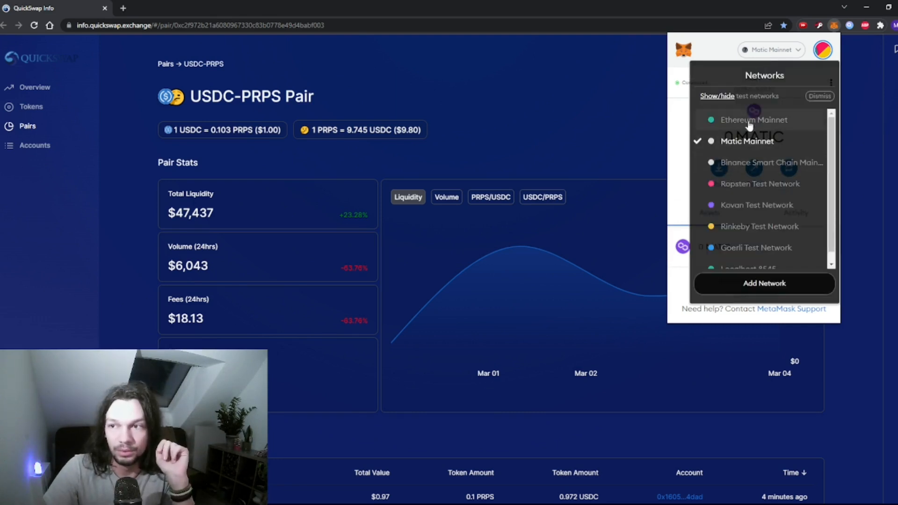
scroll("down", 3)
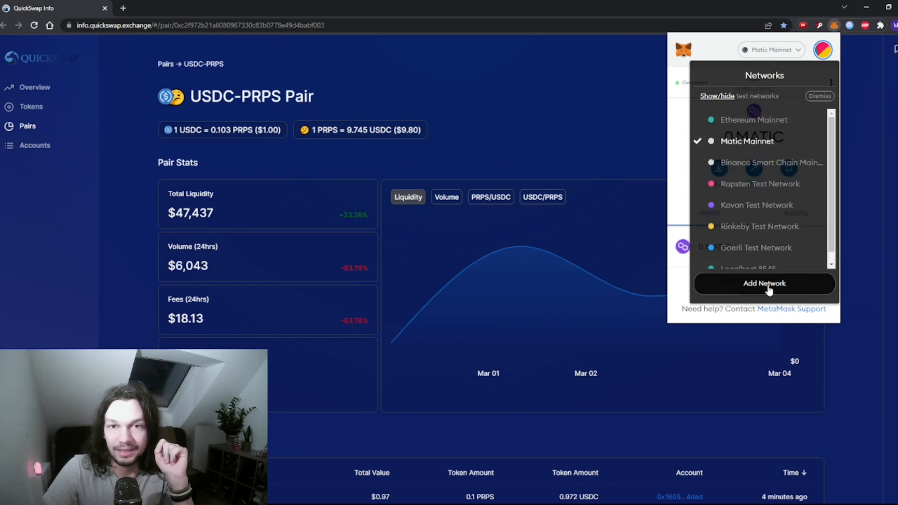
left_click(764, 283)
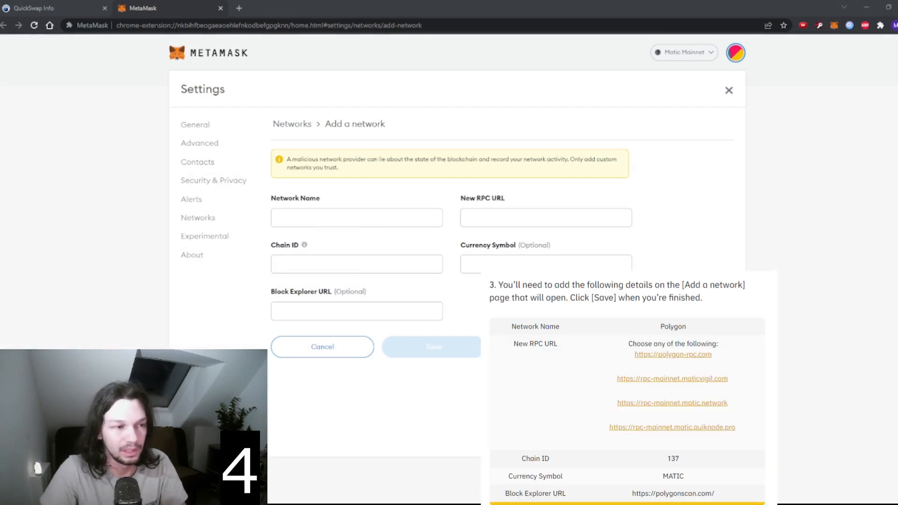
type("Polygon")
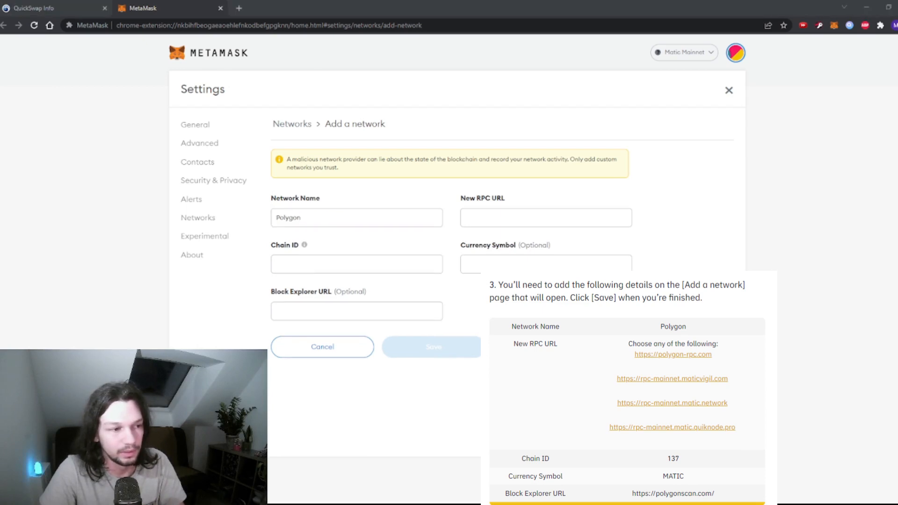
left_click(546, 217)
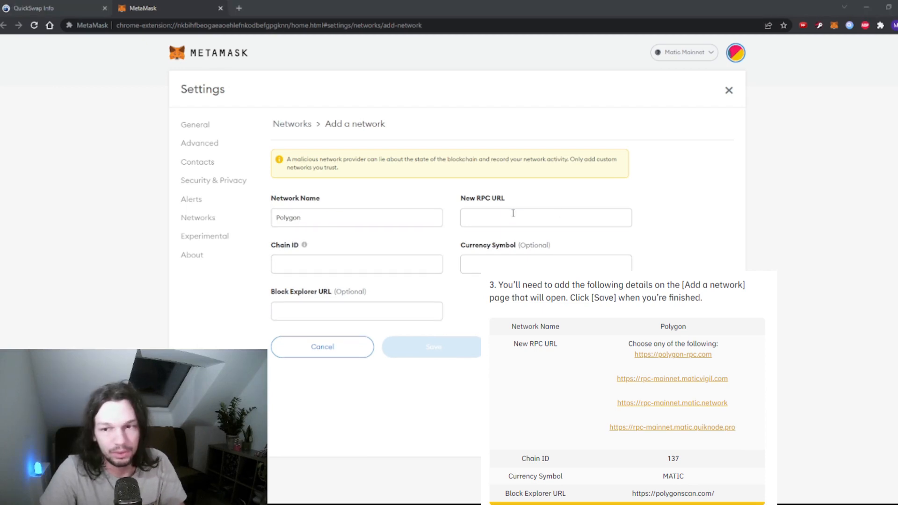
type("https://polygon-rpc.com")
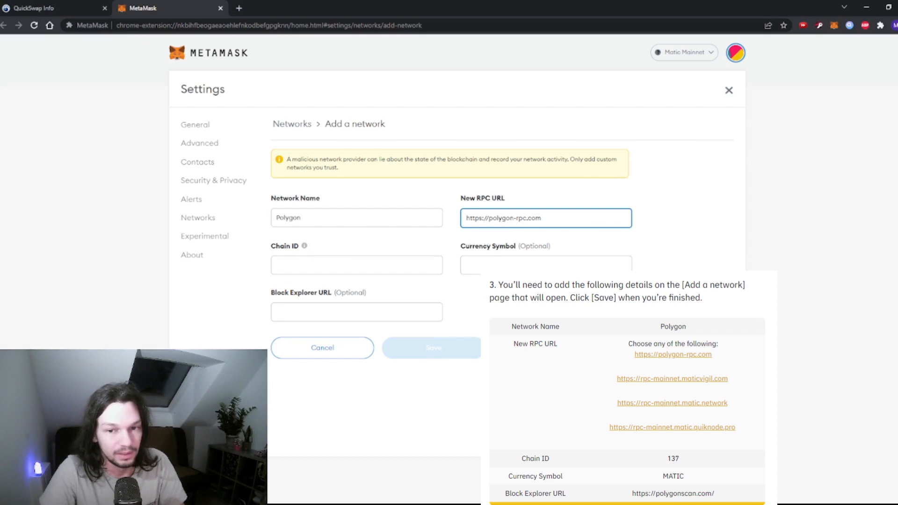
left_click(357, 263)
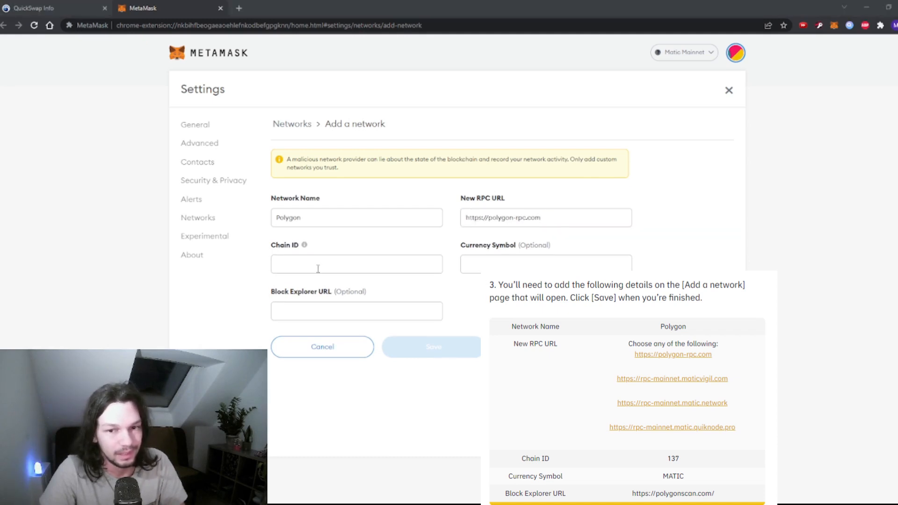
type("137")
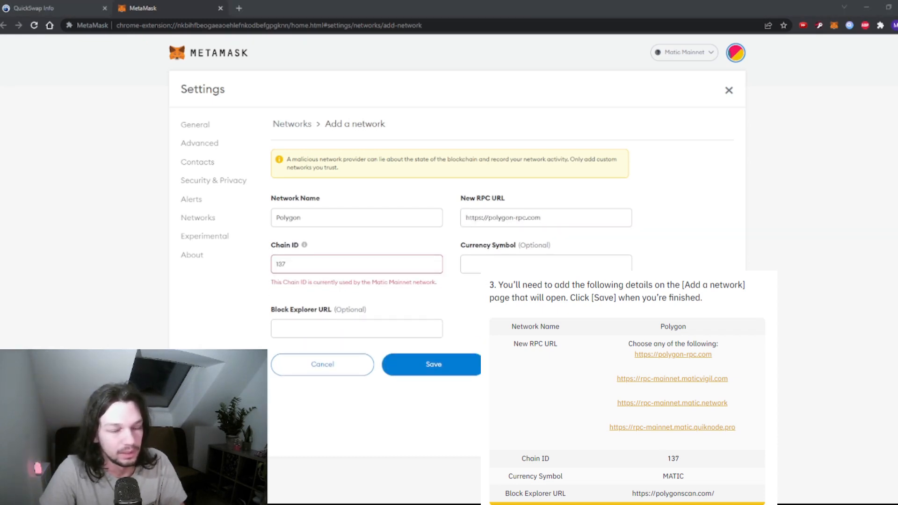
type("MATIC")
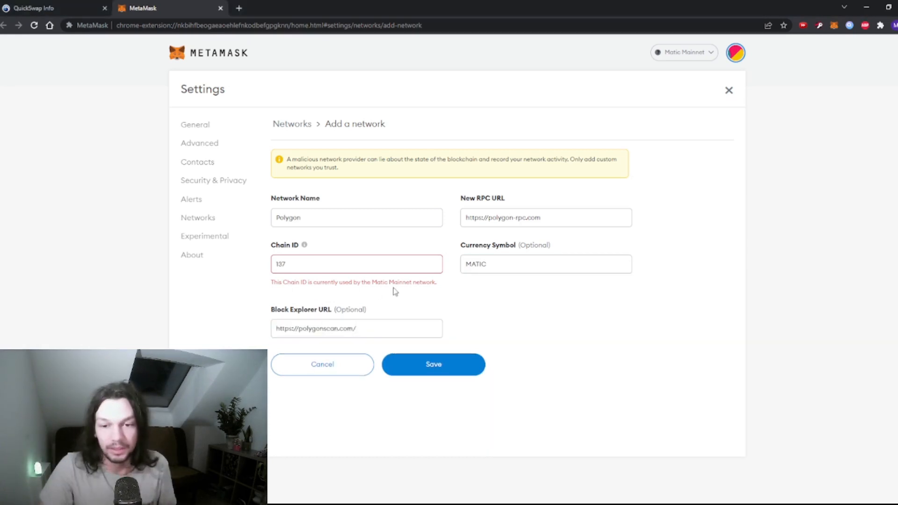
mouse_move(320, 285)
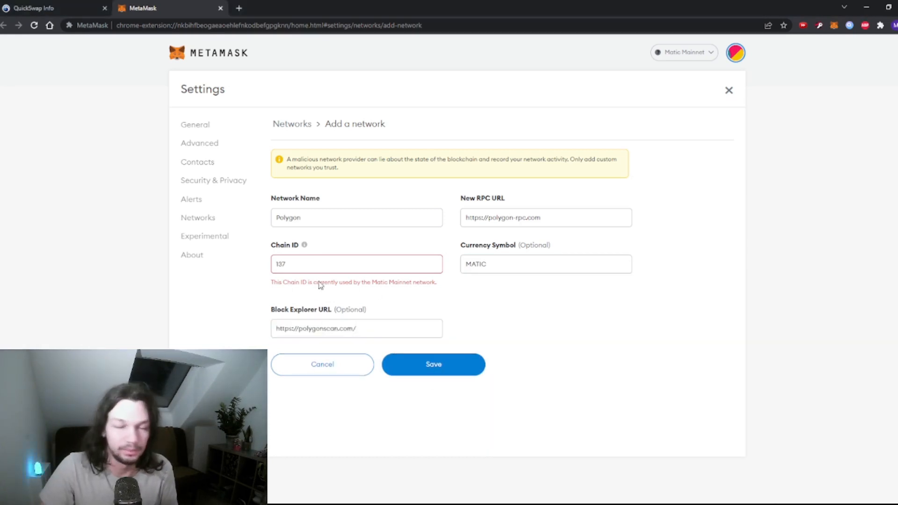
mouse_move(388, 291)
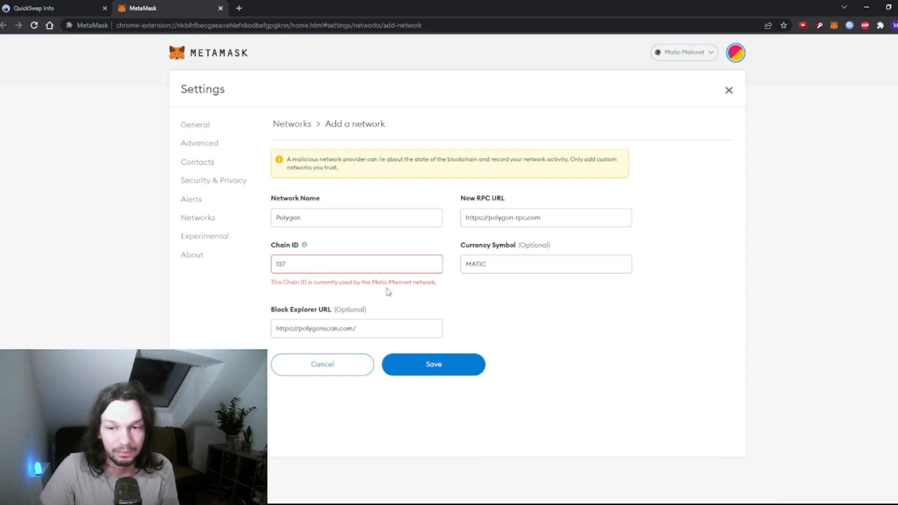
left_click(434, 364)
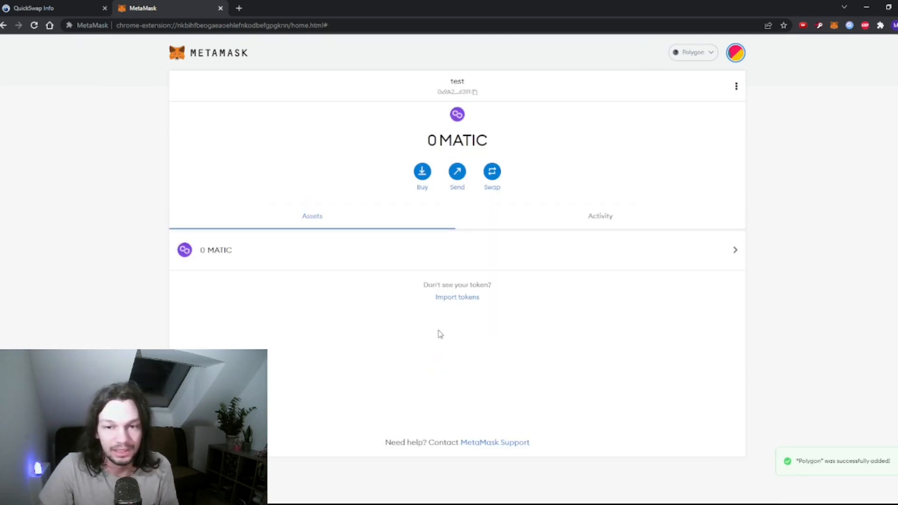
mouse_move(569, 138)
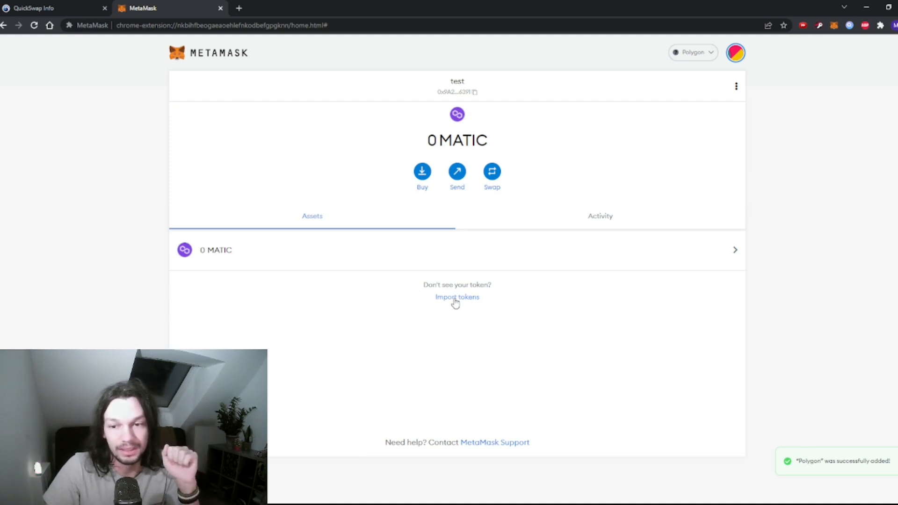
- Import the PRPS token using contract address 0x972999c58BbcE63a2e398d4ED3Bde414b8349eB3
left_click(457, 297)
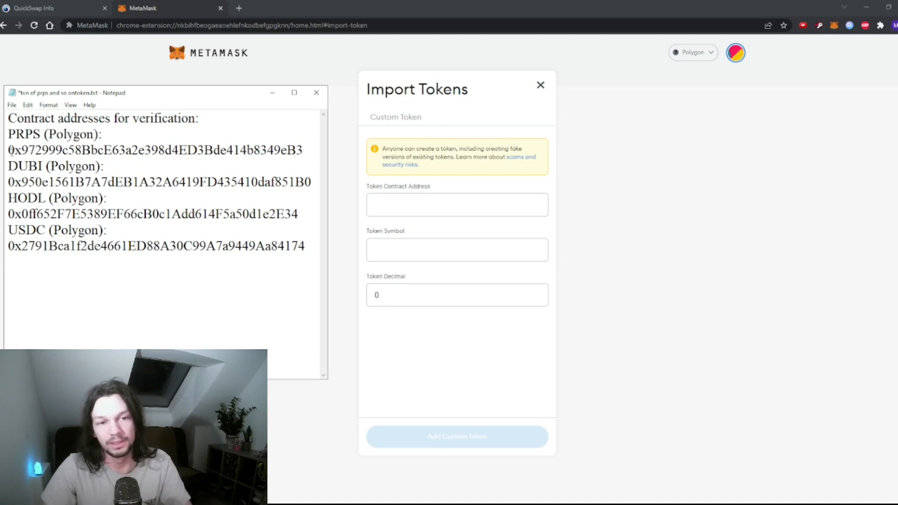
type("0x972999c58BbcE63a2e398d4ED3Bde414b8349eB3")
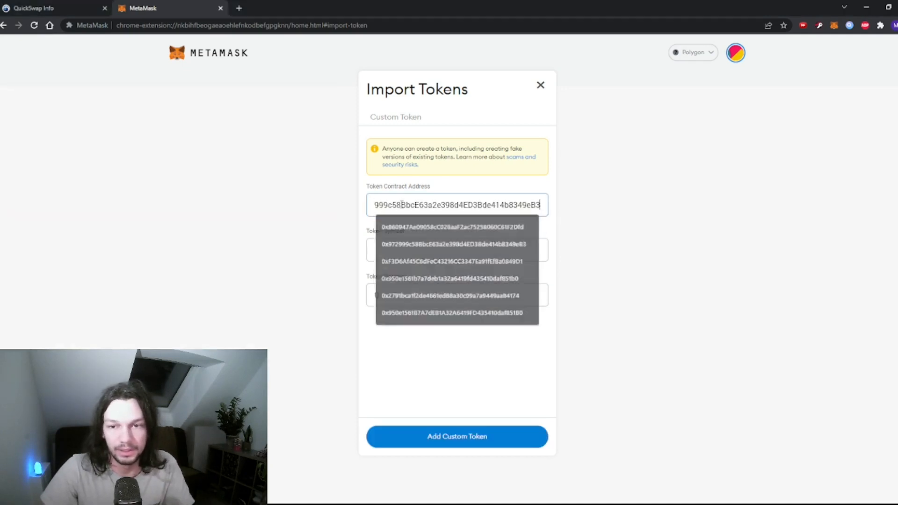
left_click(453, 244)
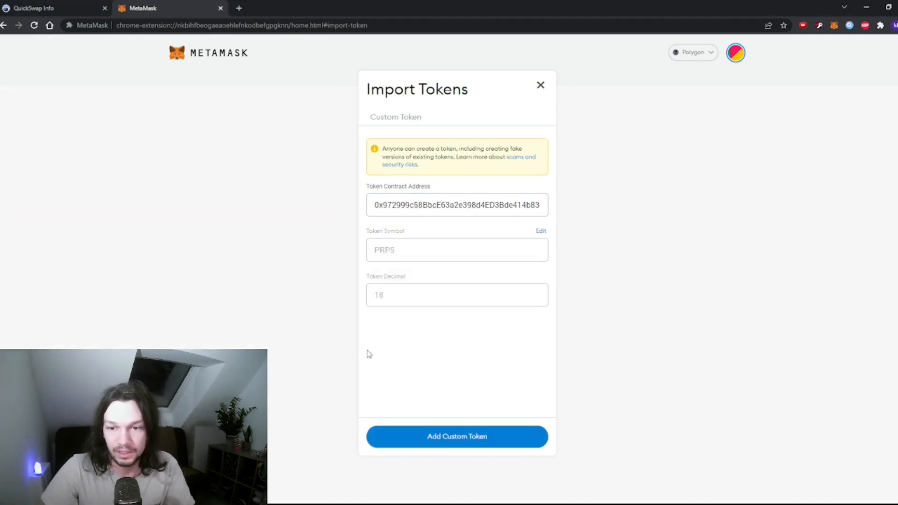
left_click(457, 436)
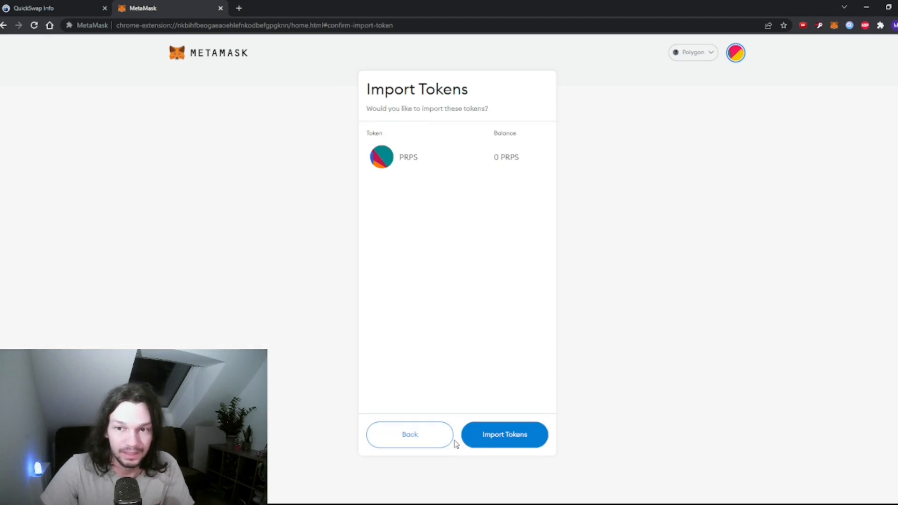
left_click(503, 435)
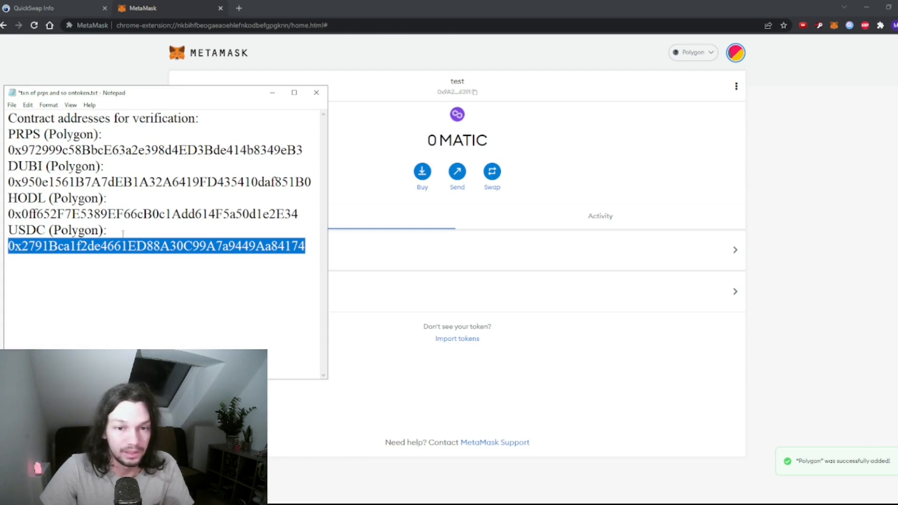
- Import the USDC token as a second custom token
left_click(457, 338)
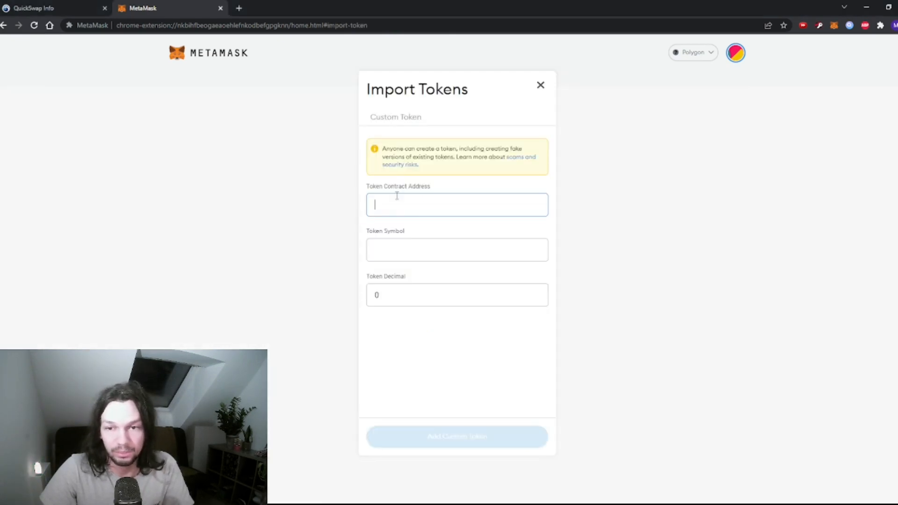
left_click(456, 437)
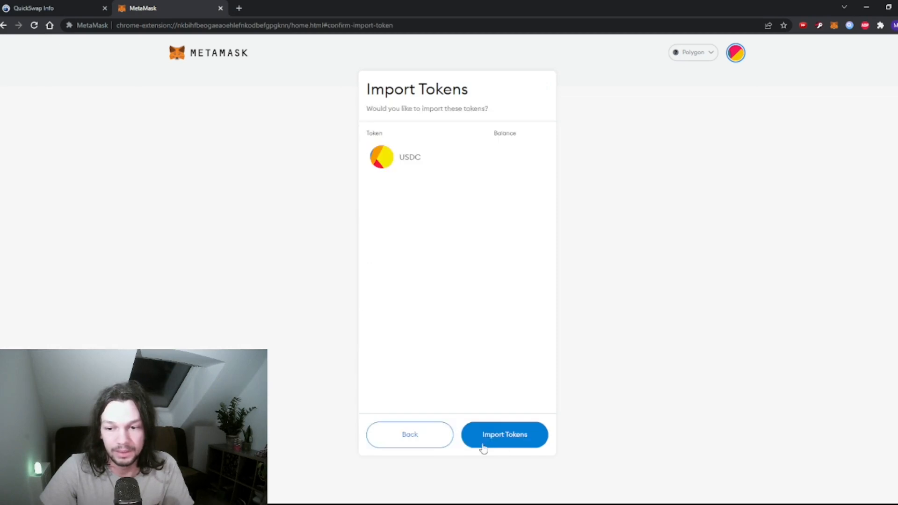
left_click(504, 435)
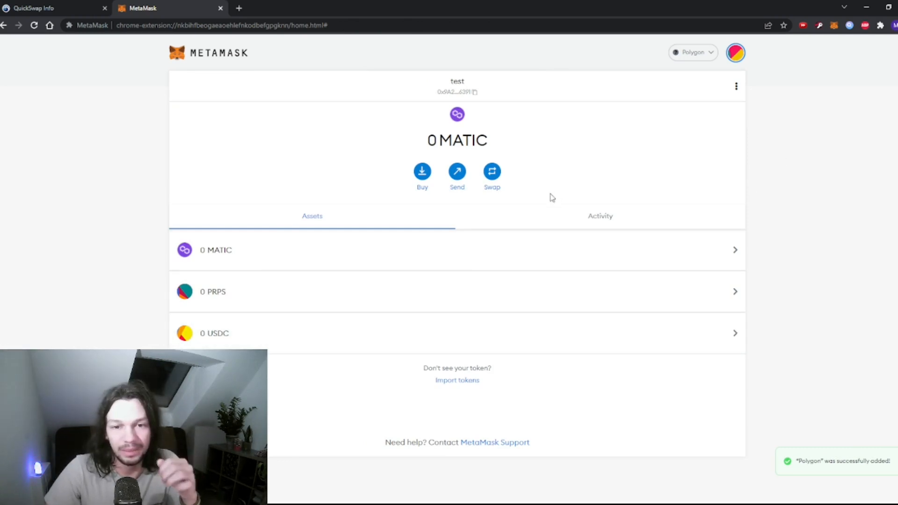
- Switch MetaMask to Account 1 and return to the QuickSwap pair analytics page
left_click(736, 52)
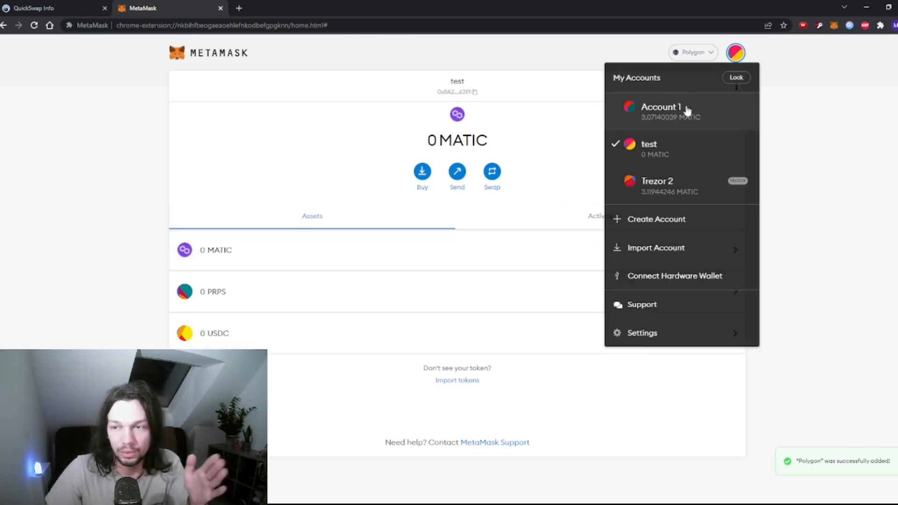
left_click(661, 107)
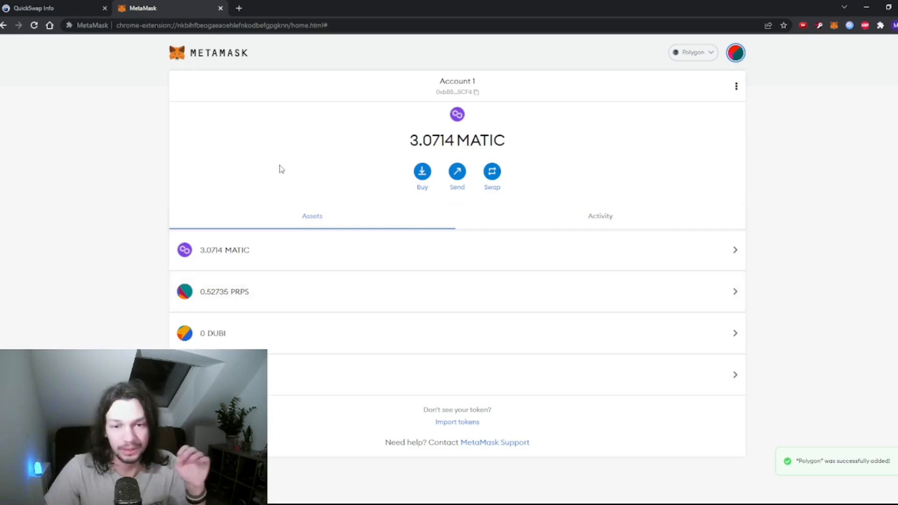
mouse_move(224, 250)
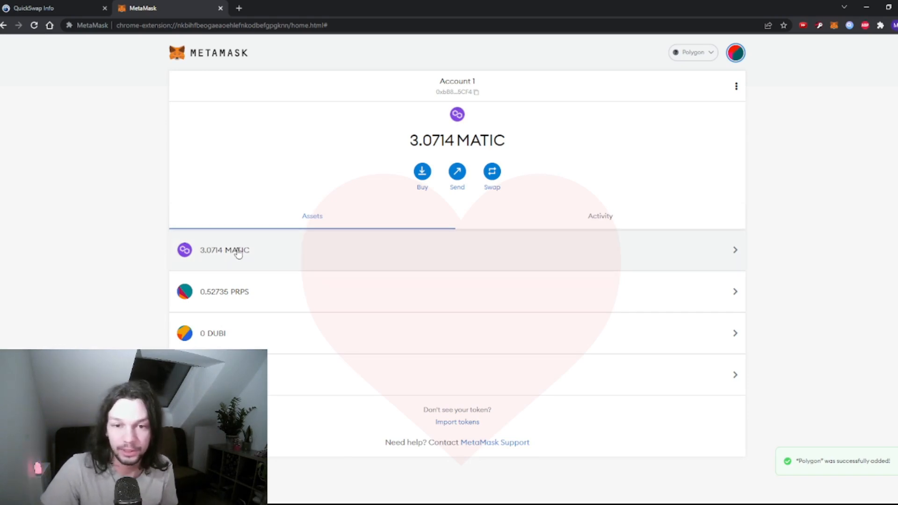
mouse_move(236, 252)
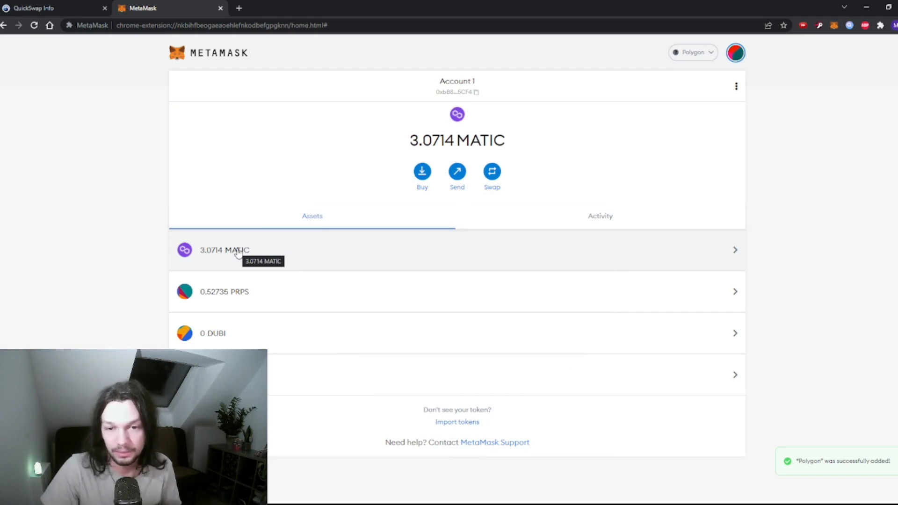
mouse_move(229, 209)
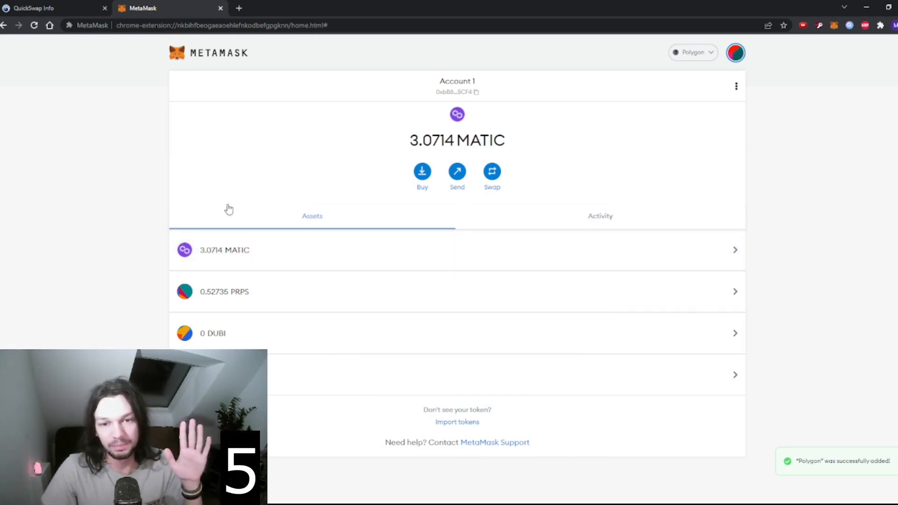
mouse_move(163, 134)
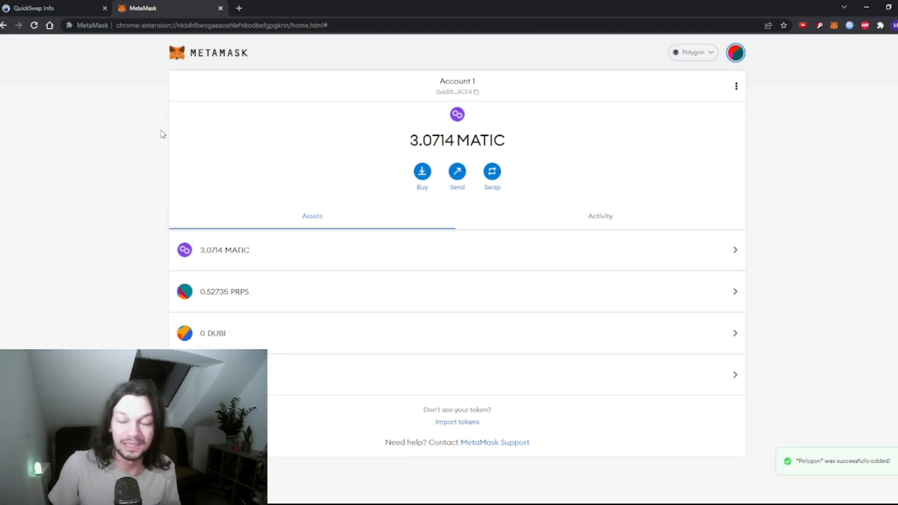
left_click(46, 7)
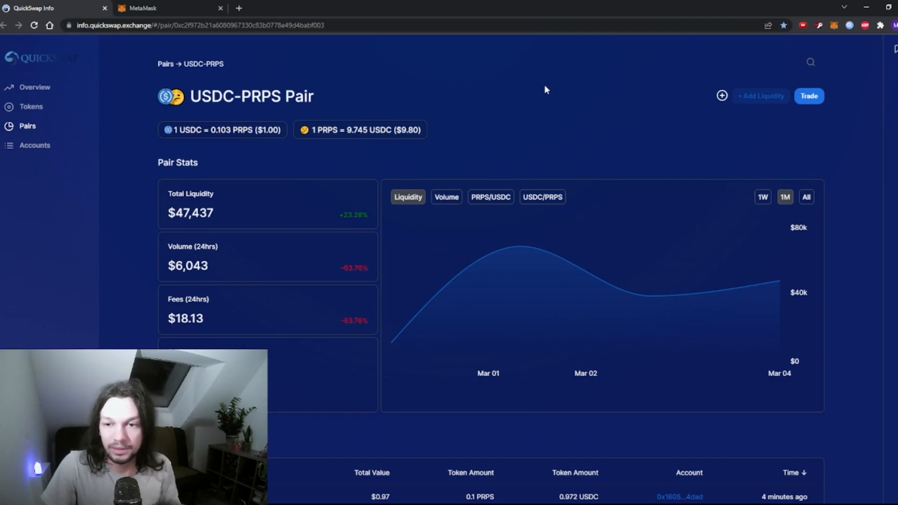
mouse_move(352, 142)
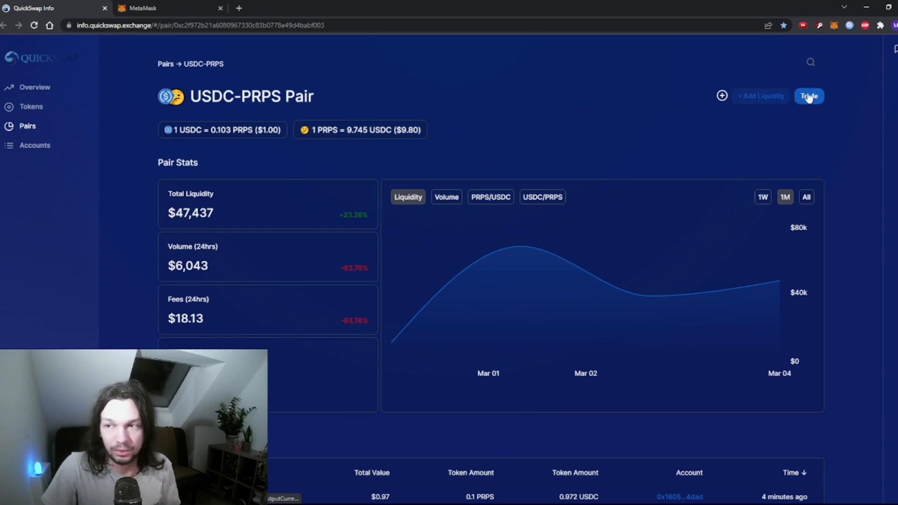
- Prepare a QuickSwap trade selling 0.25 PRPS for USDT, estimated at 2.4185 USDT
left_click(809, 96)
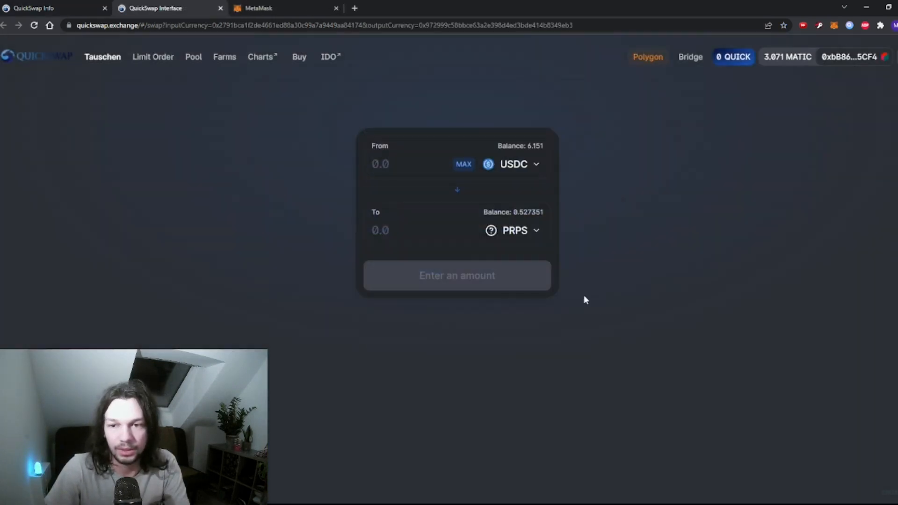
left_click(457, 190)
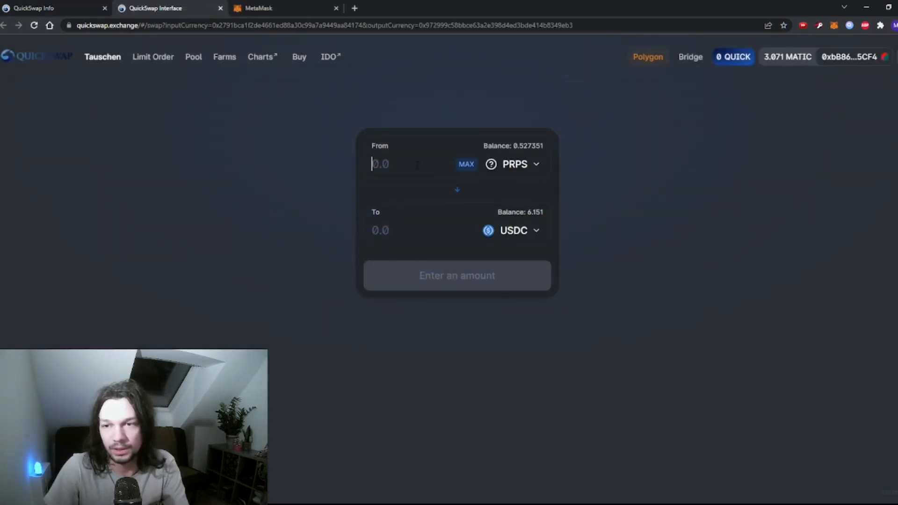
type("0.25")
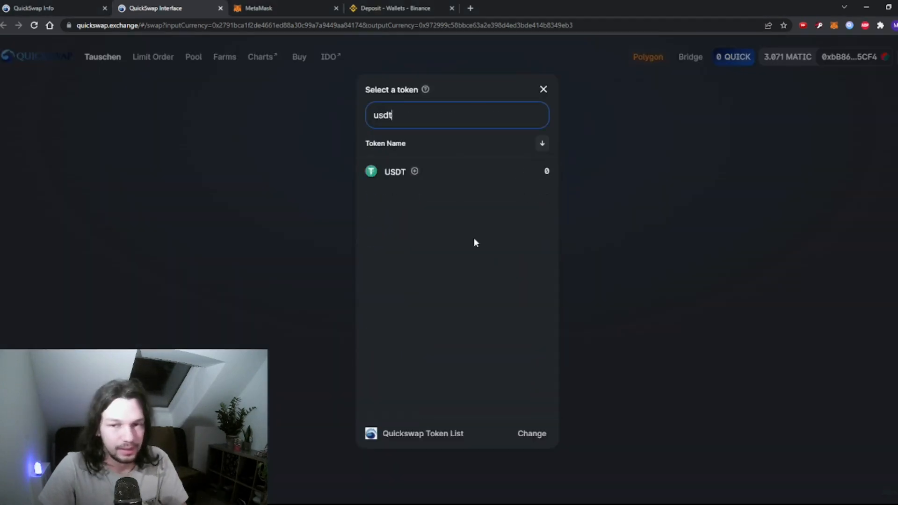
left_click(395, 171)
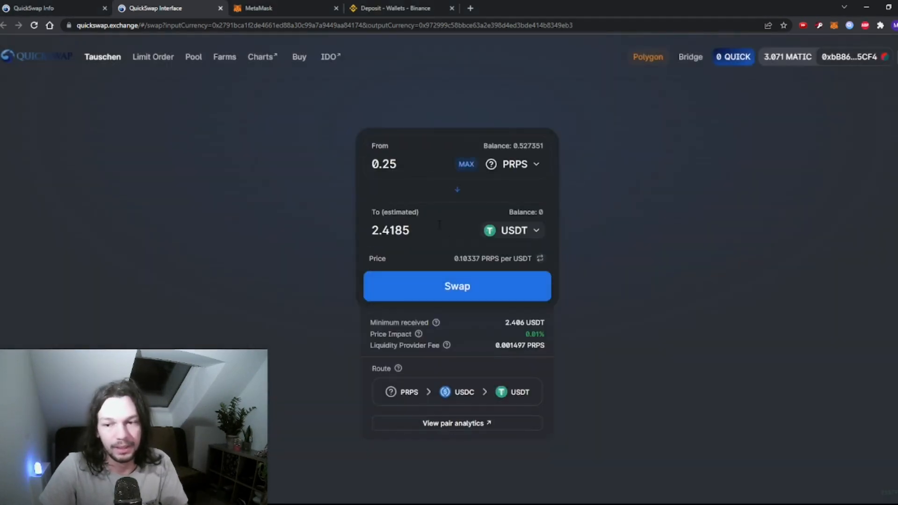
mouse_move(327, 288)
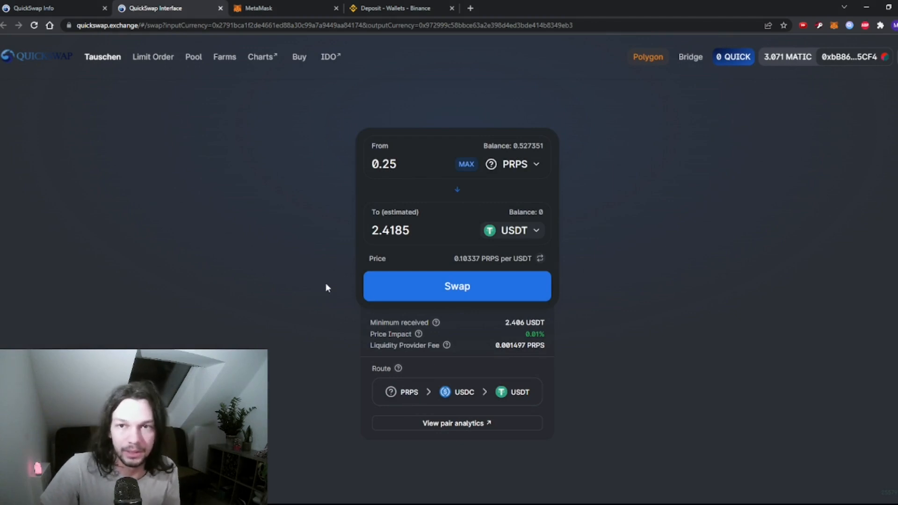
mouse_move(299, 238)
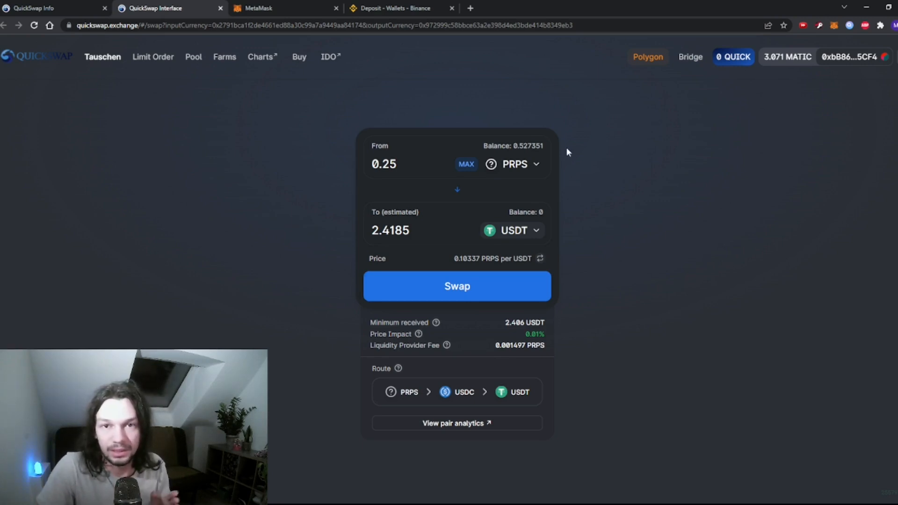
- View Binance's USDC deposit network list to confirm MATIC Polygon is available
left_click(393, 8)
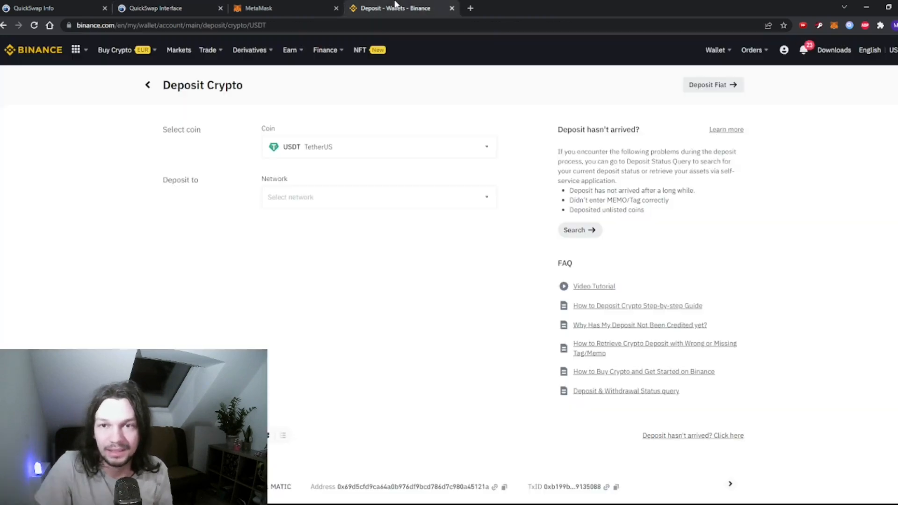
left_click(378, 197)
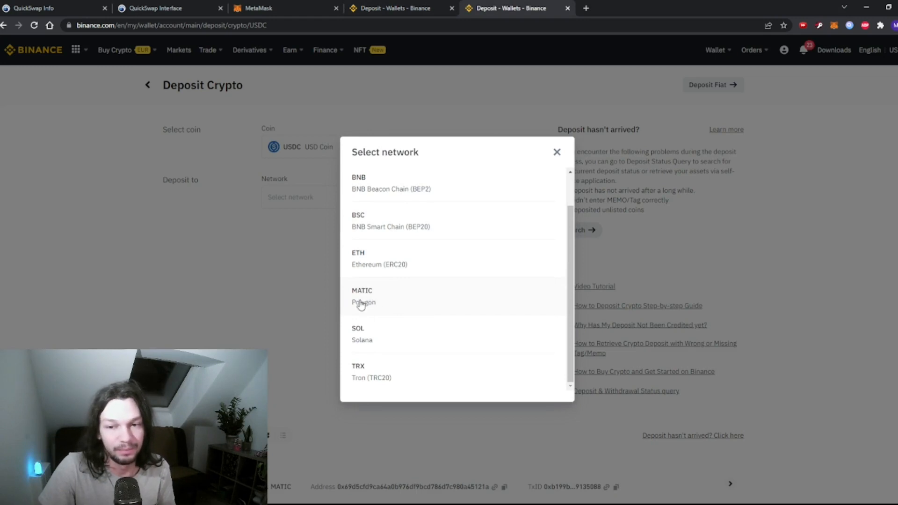
mouse_move(398, 298)
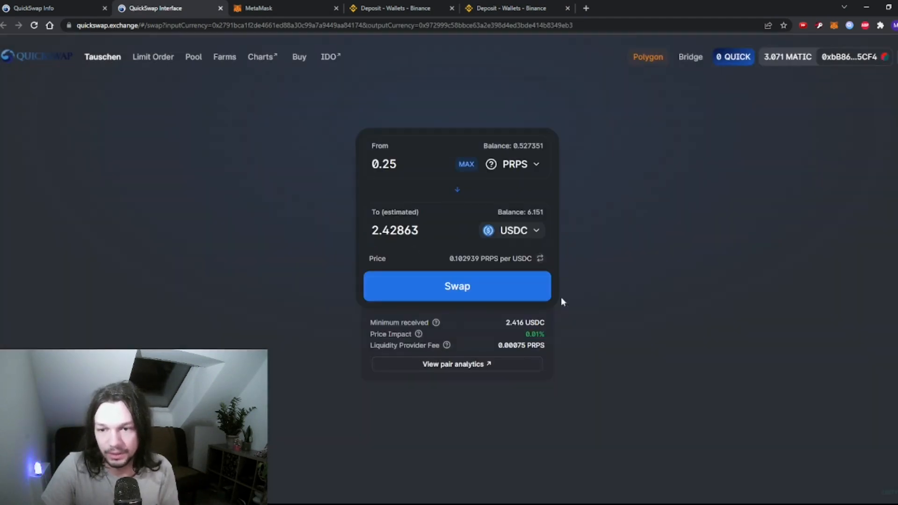
- Confirm the 0.25 PRPS to USDC swap in QuickSwap and MetaMask, then close the notice
left_click(456, 286)
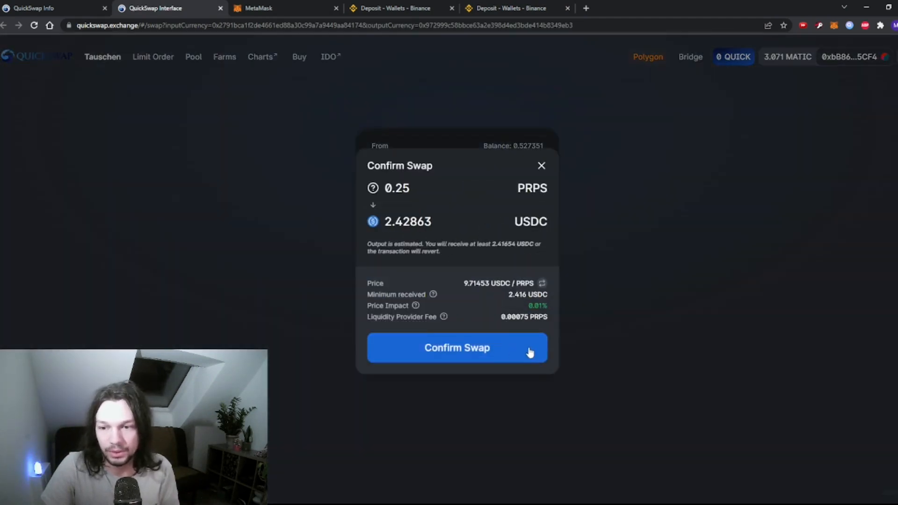
left_click(456, 348)
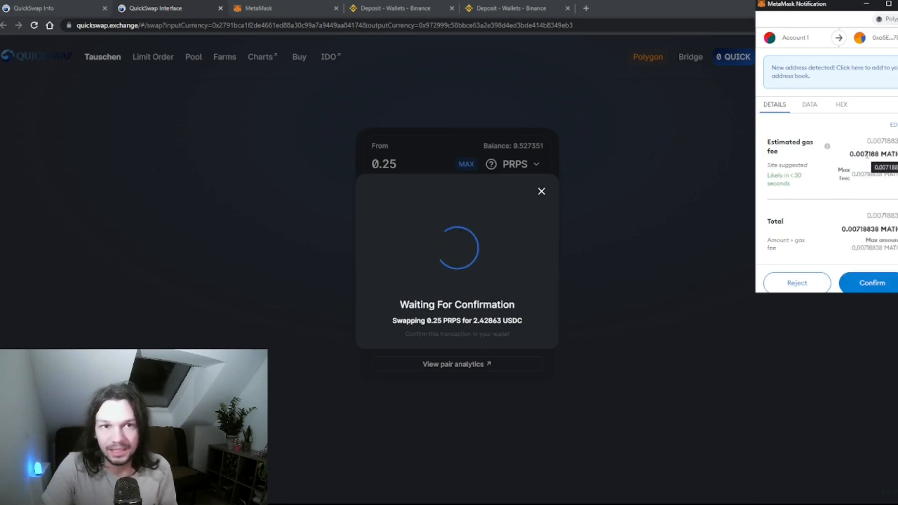
left_click(871, 282)
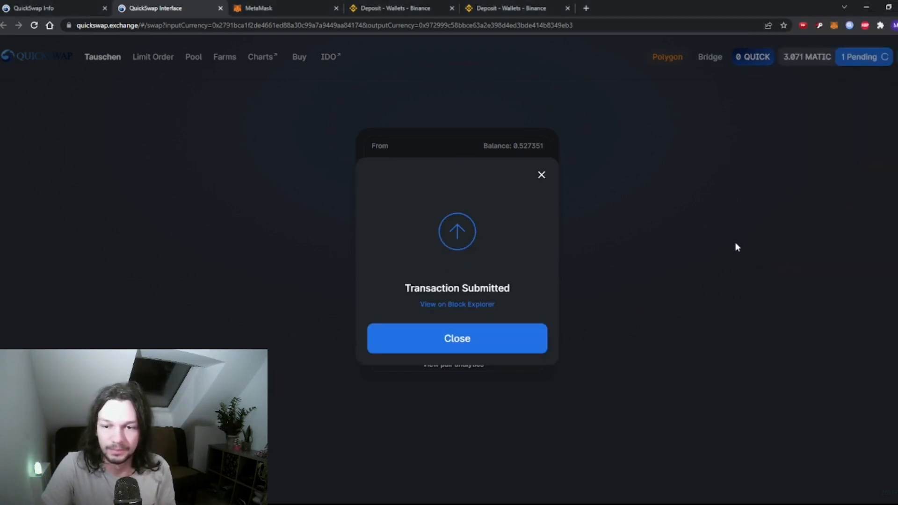
left_click(457, 338)
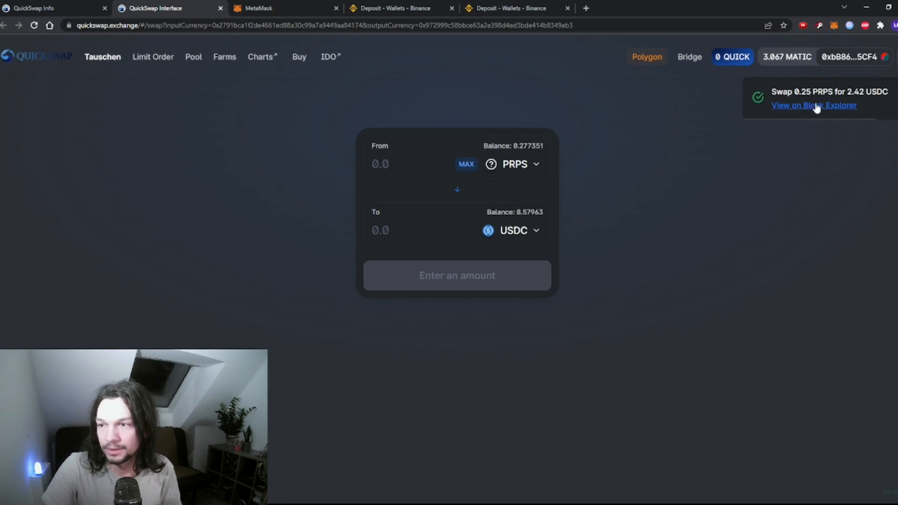
mouse_move(607, 209)
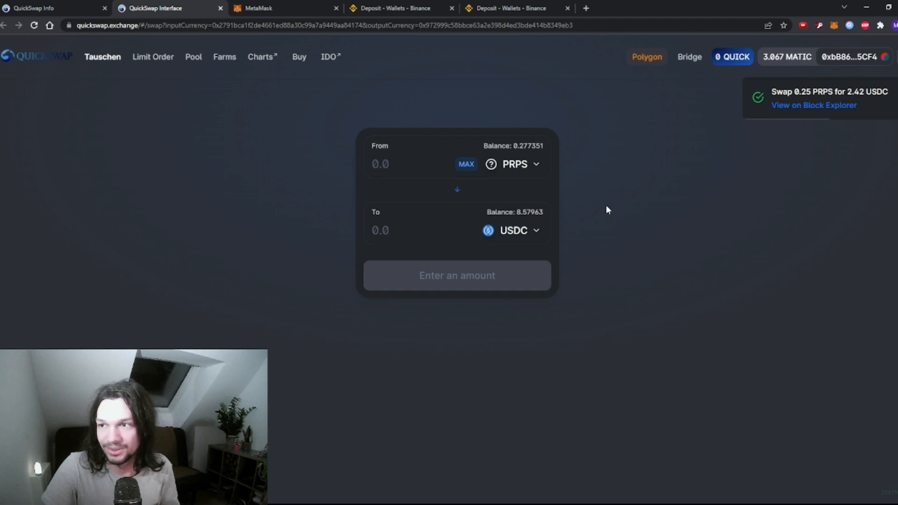
- Choose MATIC Polygon as Binance's USDC deposit network and copy the deposit address
left_click(396, 8)
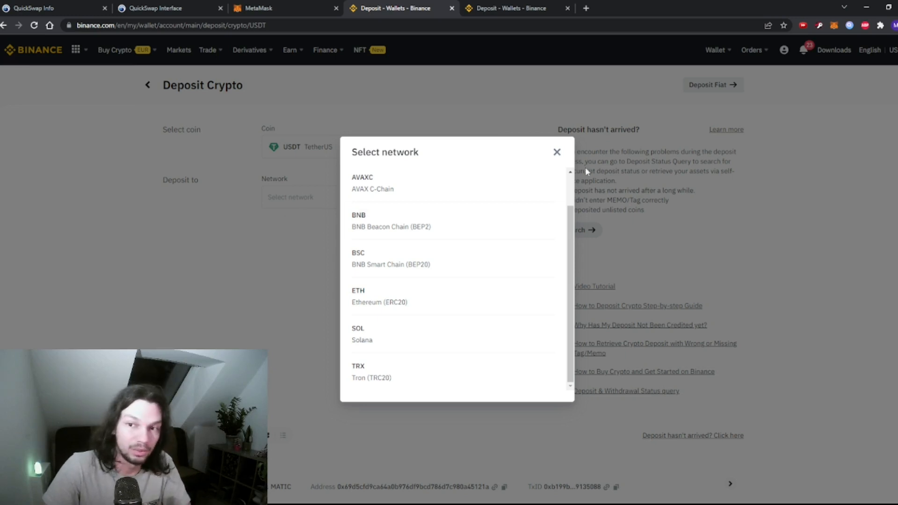
left_click(557, 152)
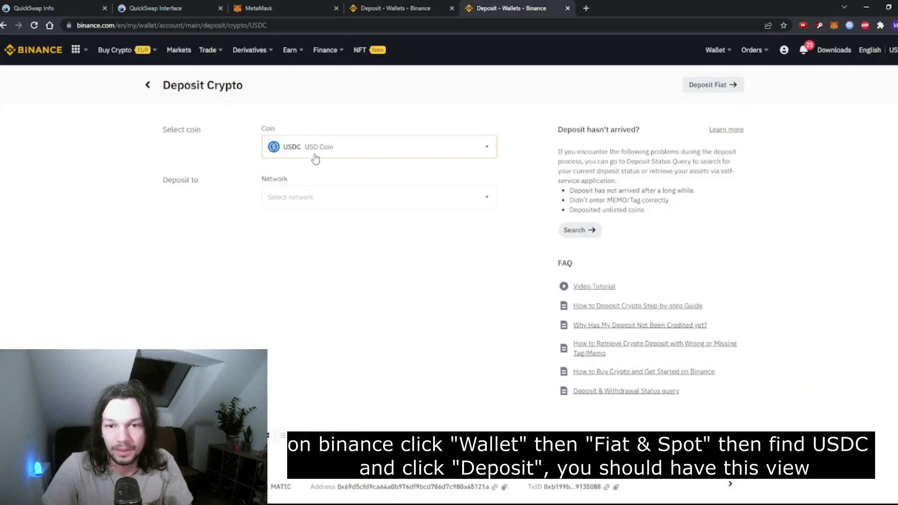
left_click(378, 197)
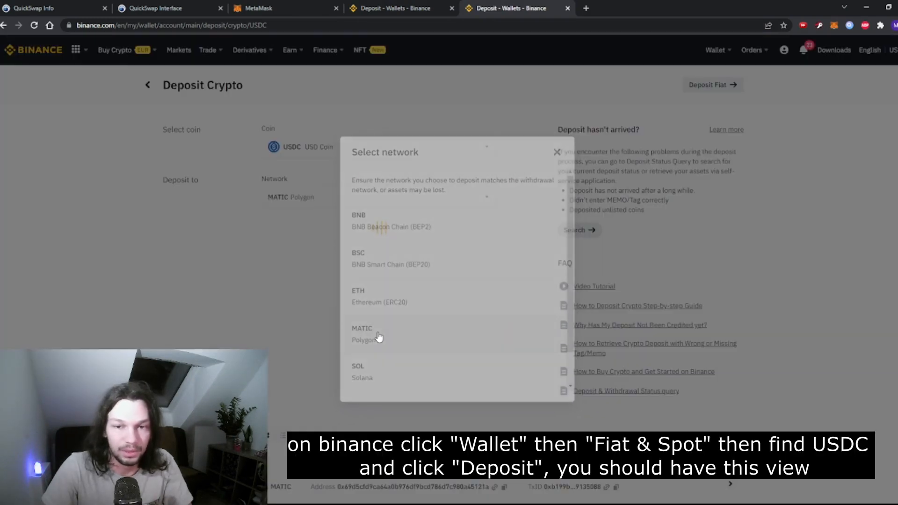
left_click(363, 334)
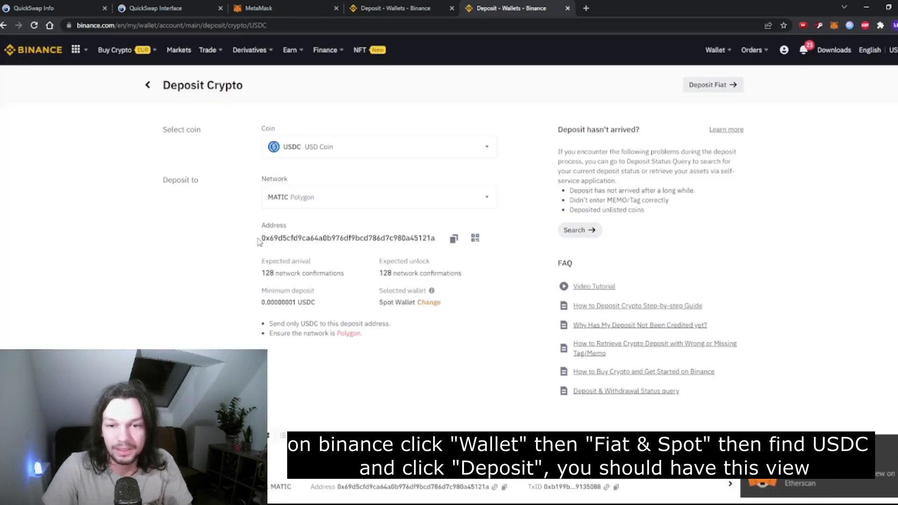
left_click(454, 239)
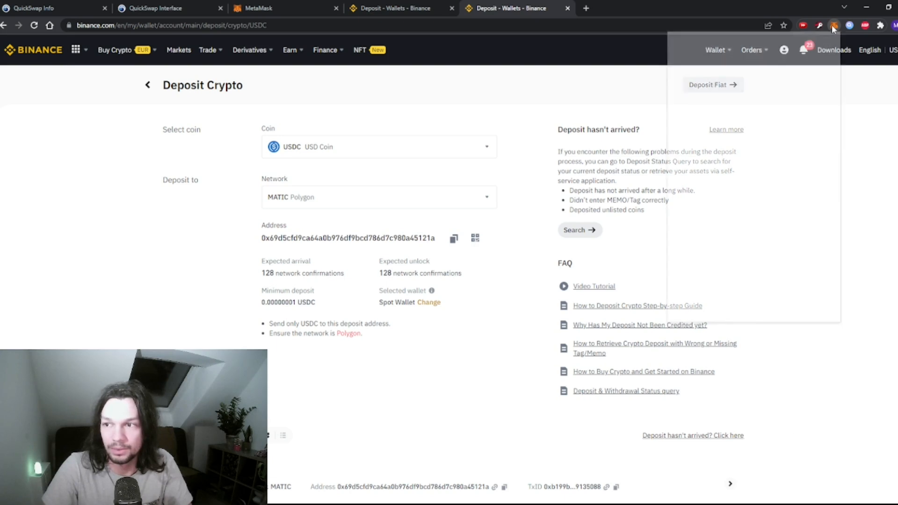
- Open the MetaMask wallet and go to the USDC asset details
left_click(835, 25)
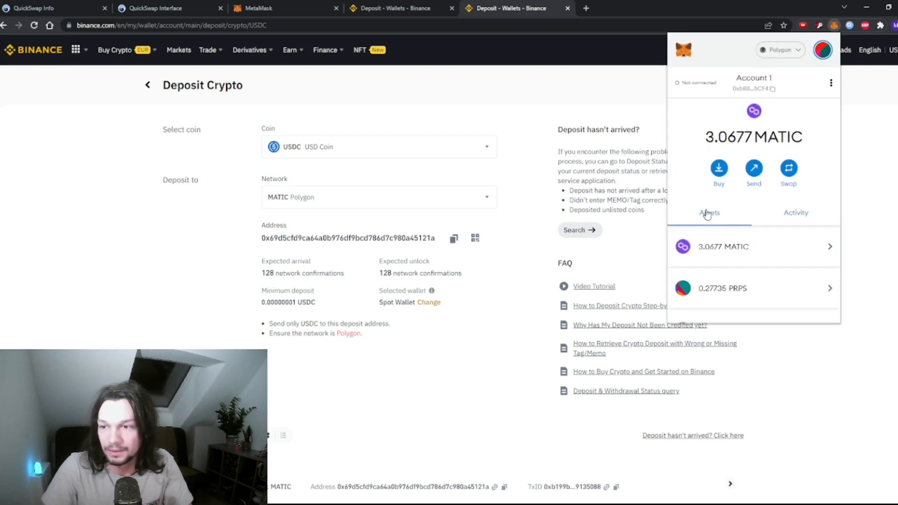
scroll("down", 3)
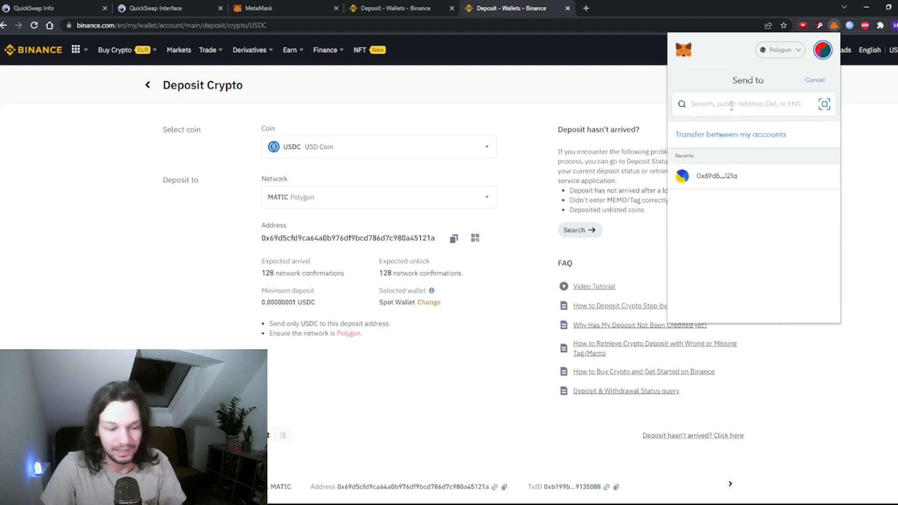
left_click(717, 176)
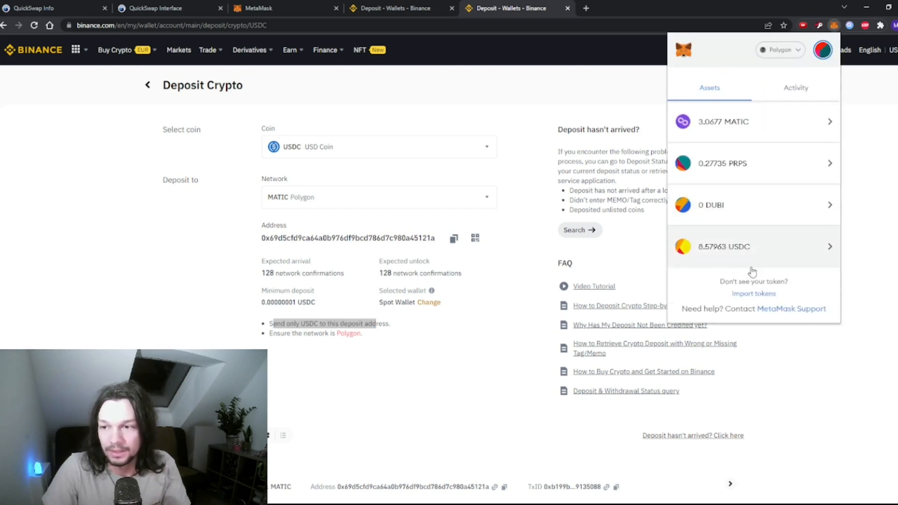
left_click(754, 246)
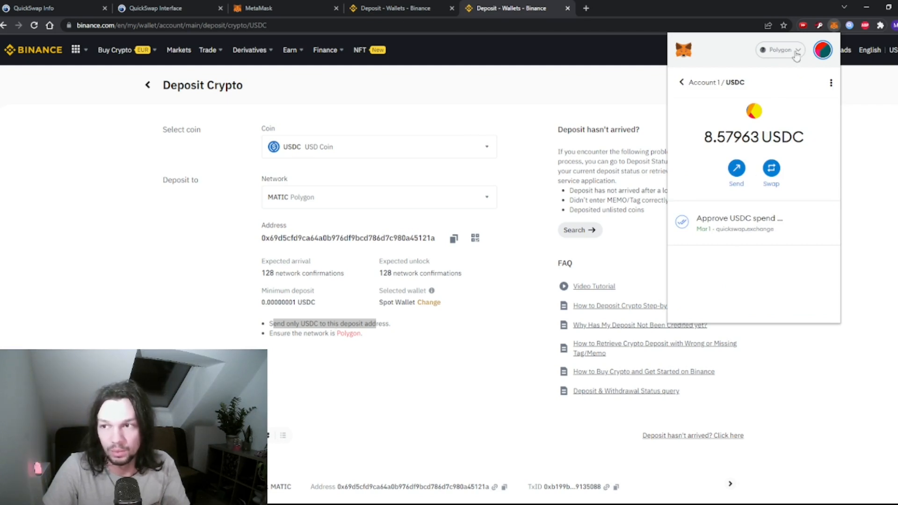
- Send 2.4 USDC to the Binance deposit address and confirm the transfer
left_click(736, 169)
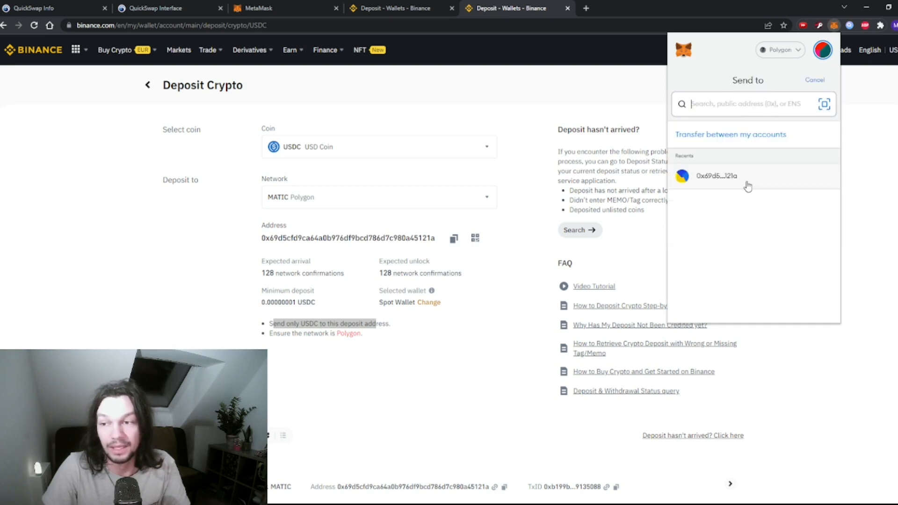
left_click(717, 176)
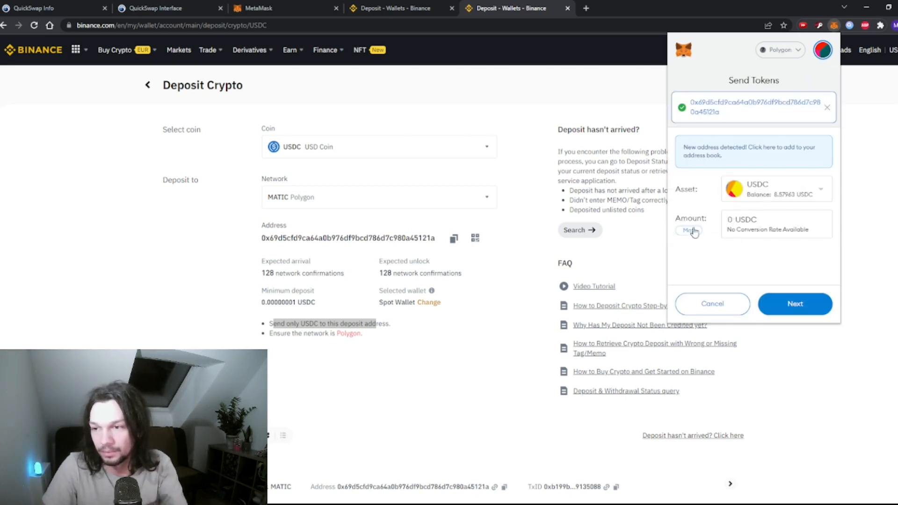
type("2.4")
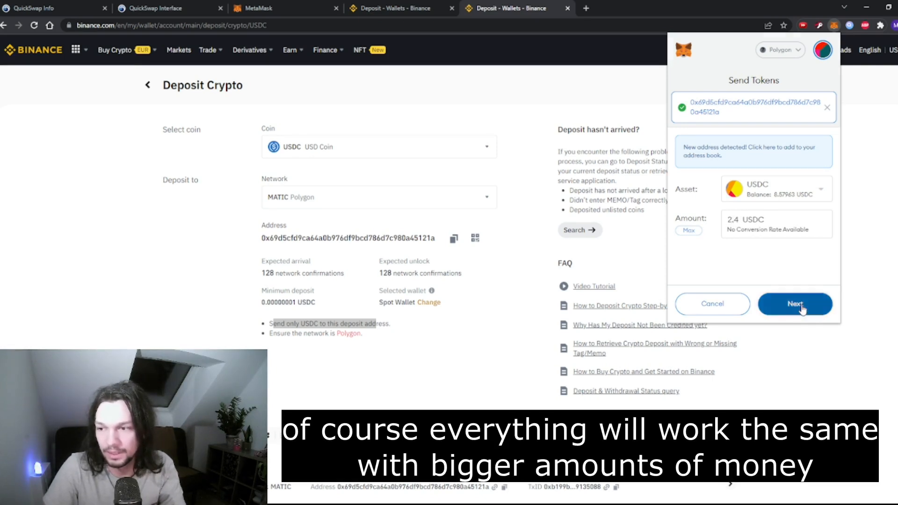
left_click(794, 303)
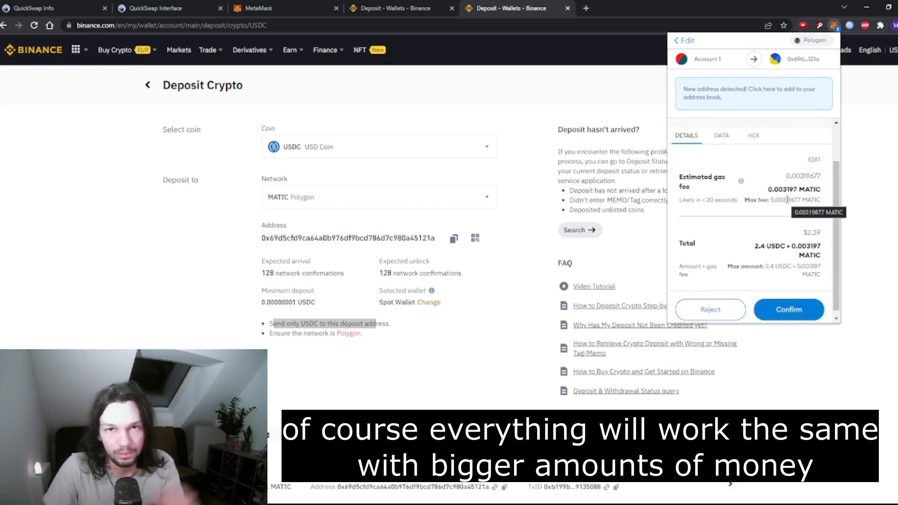
left_click(788, 310)
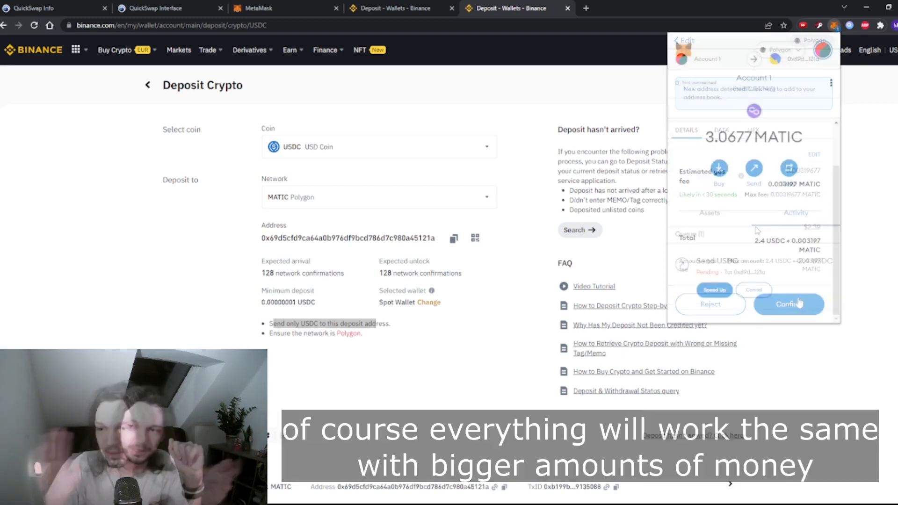
left_click(788, 304)
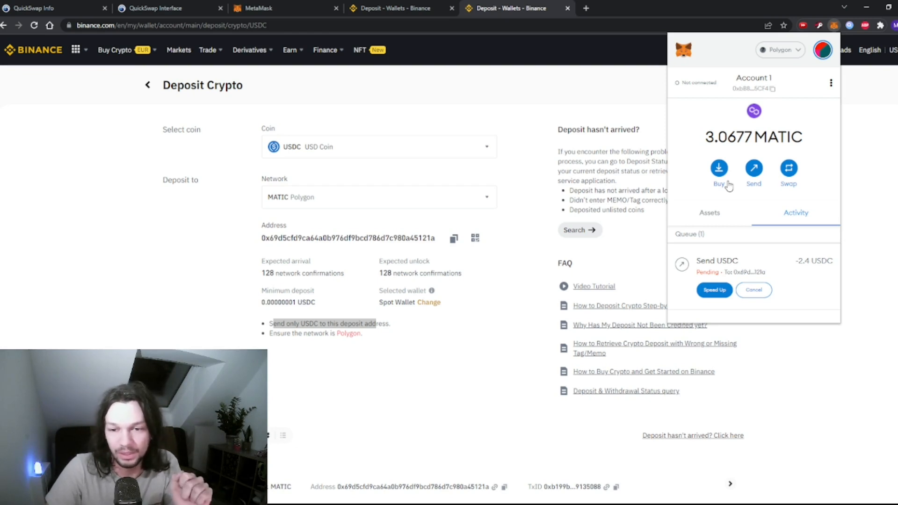
- Enter 1 USDC in QuickSwap's From field to get a quote of about 0.656 MATIC
left_click(166, 8)
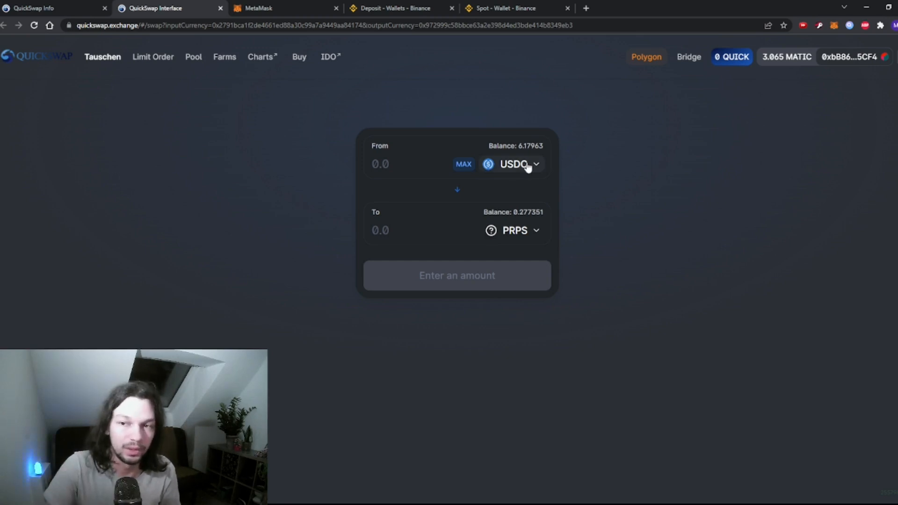
left_click(516, 164)
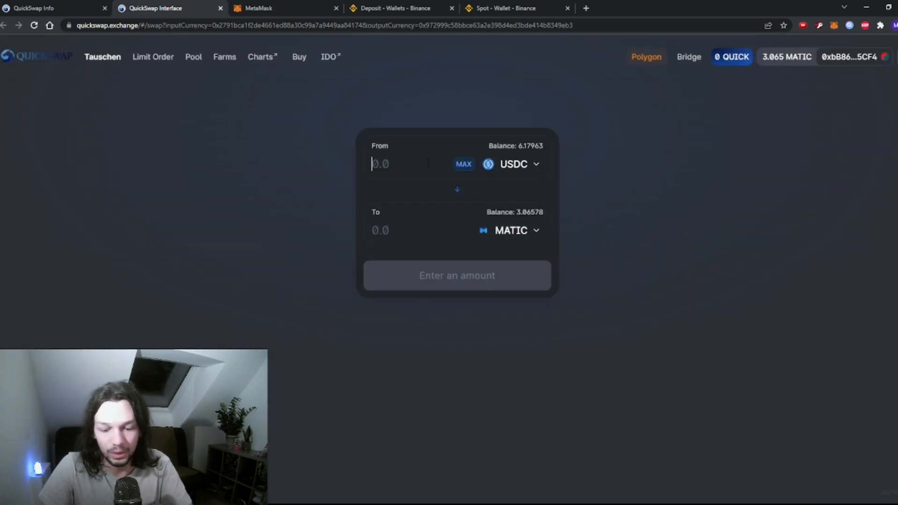
type("1")
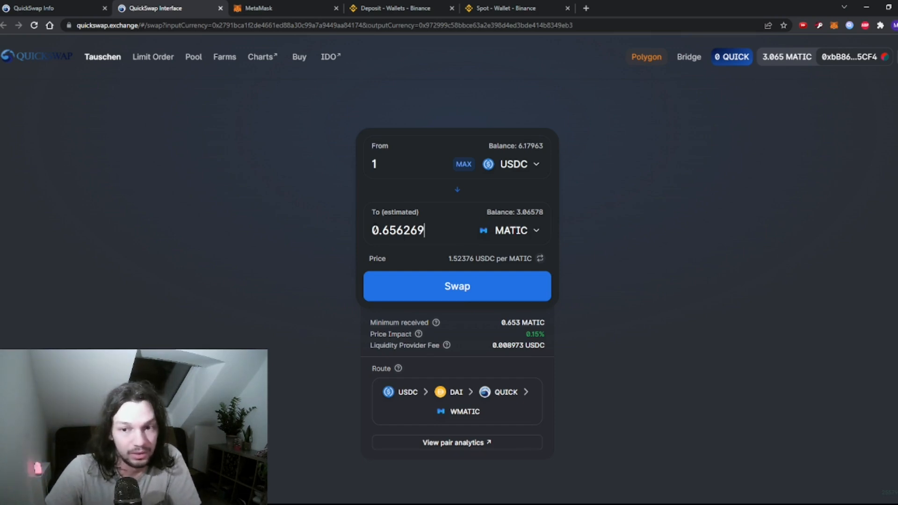
double_click(398, 230)
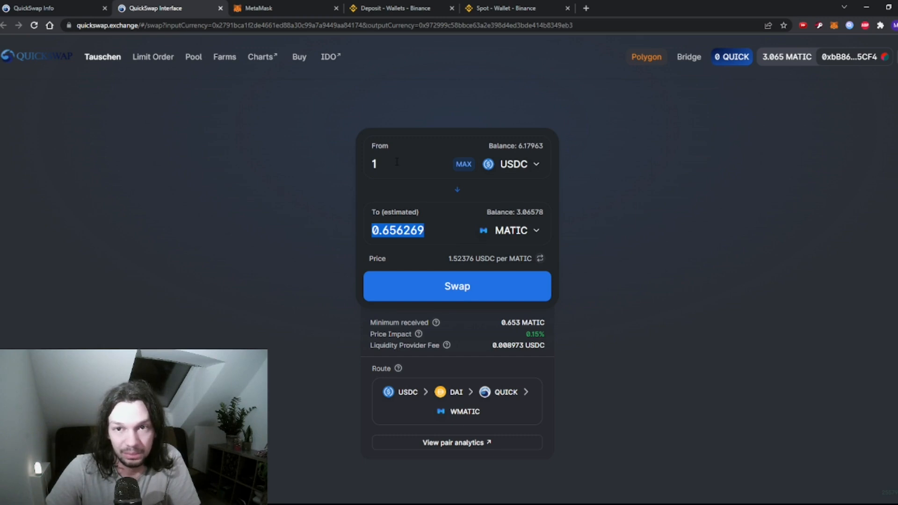
left_click(505, 8)
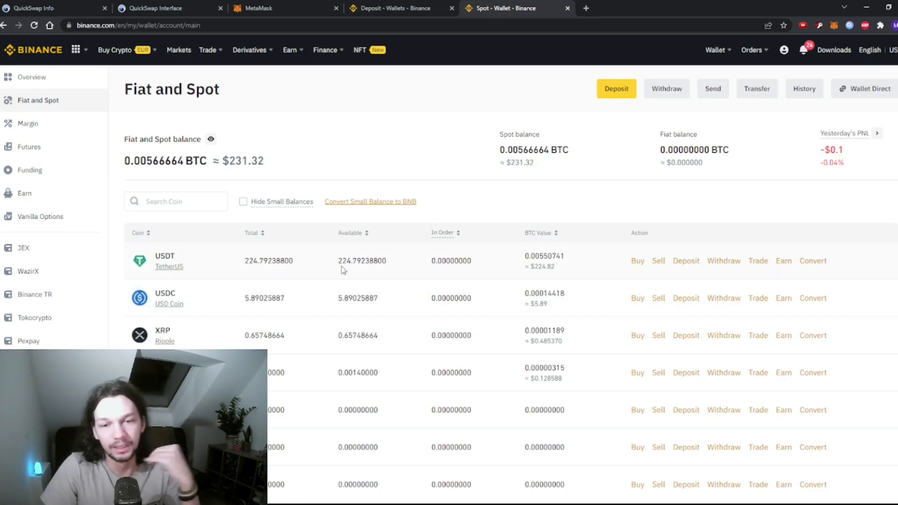
mouse_move(321, 292)
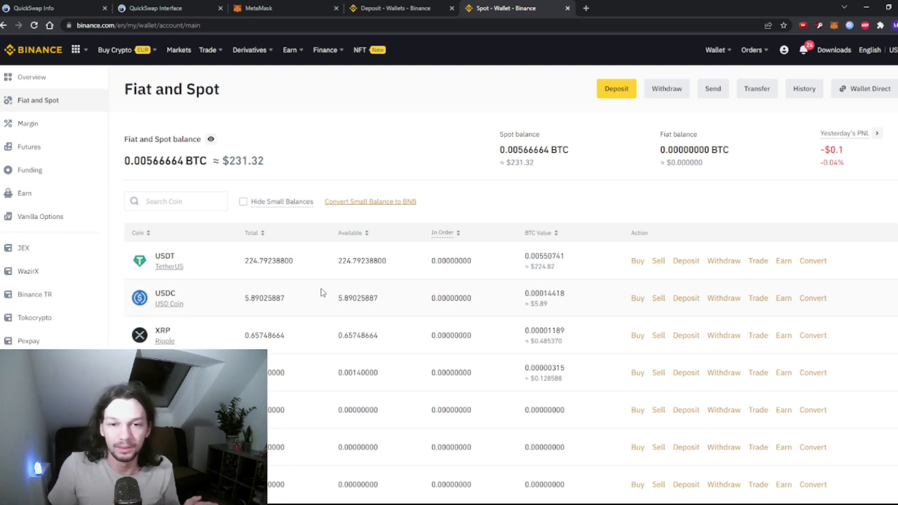
mouse_move(210, 274)
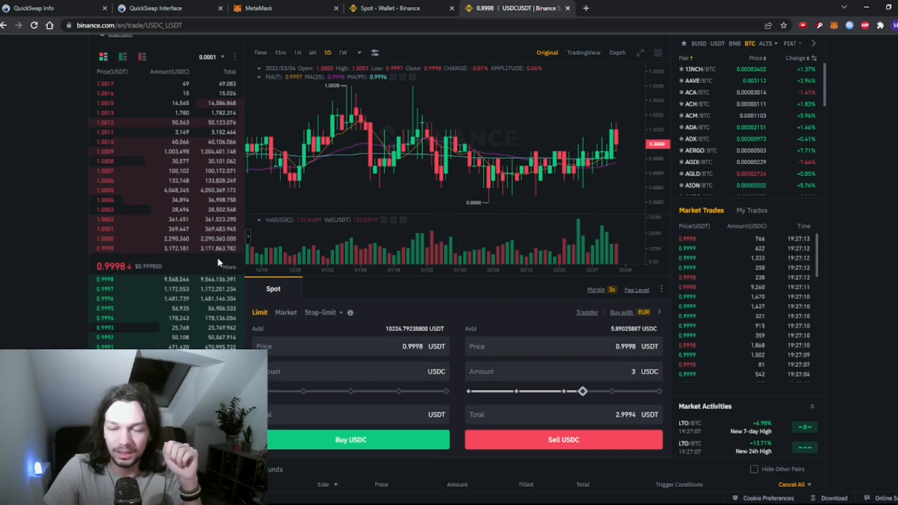
- Set the USDC sell slider to 5 and submit the sell repeatedly, hitting the 'Total must be greater than 10' error
left_click_drag(584, 391, 647, 391)
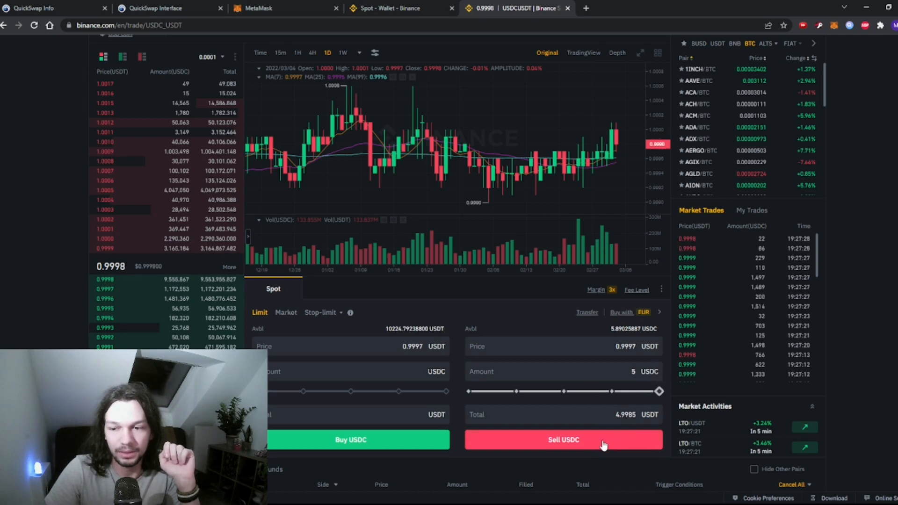
left_click(563, 371)
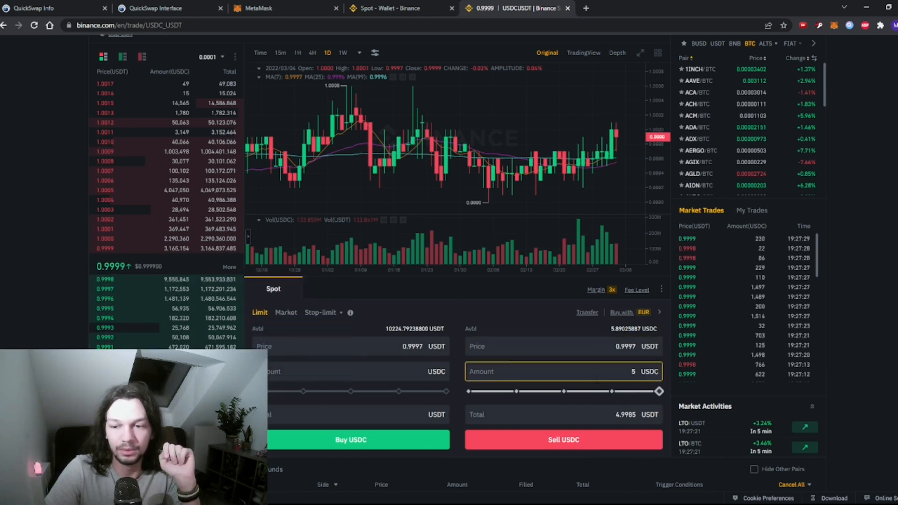
left_click(564, 440)
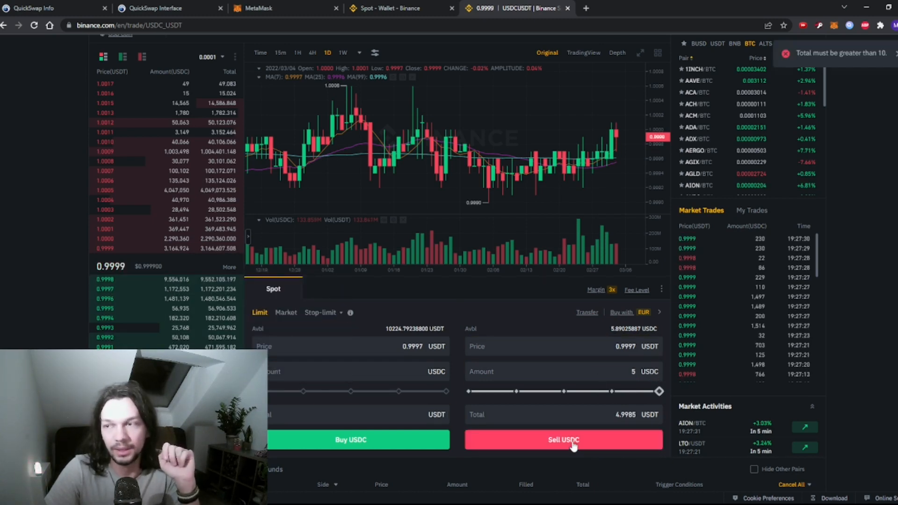
left_click(563, 439)
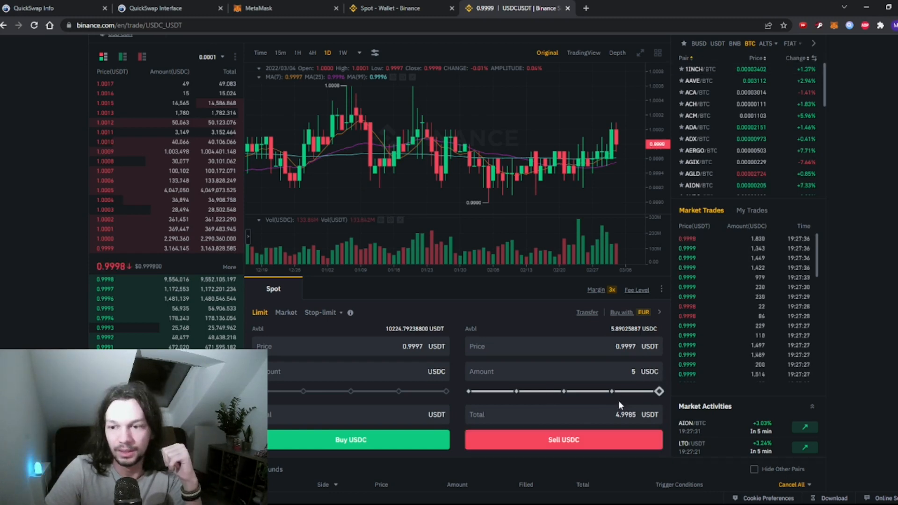
left_click(563, 439)
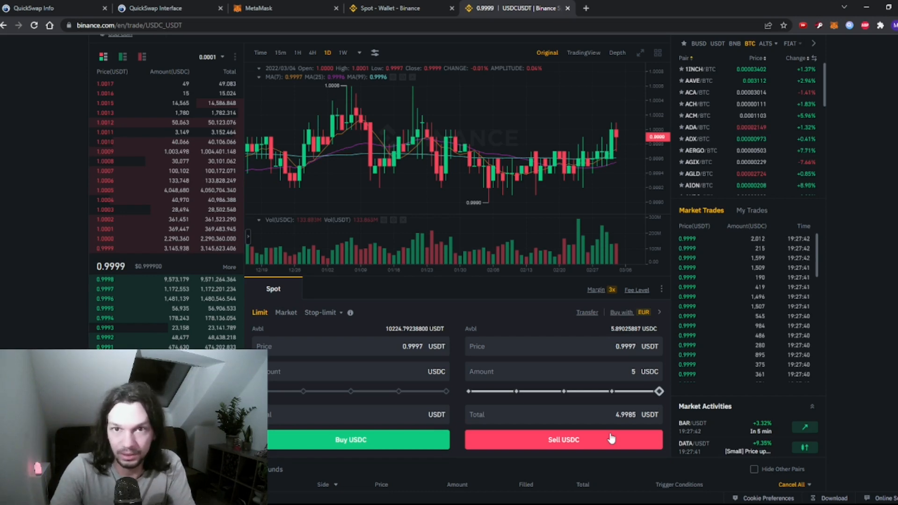
left_click(390, 8)
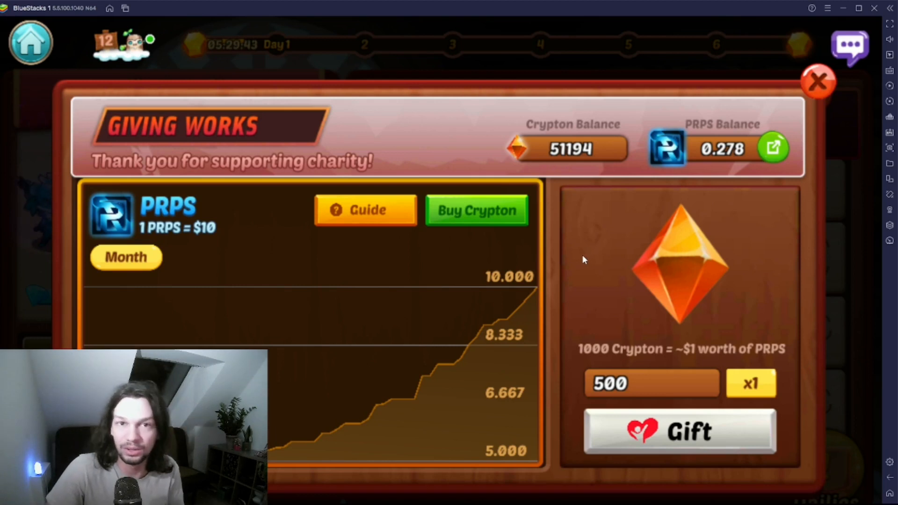
mouse_move(655, 228)
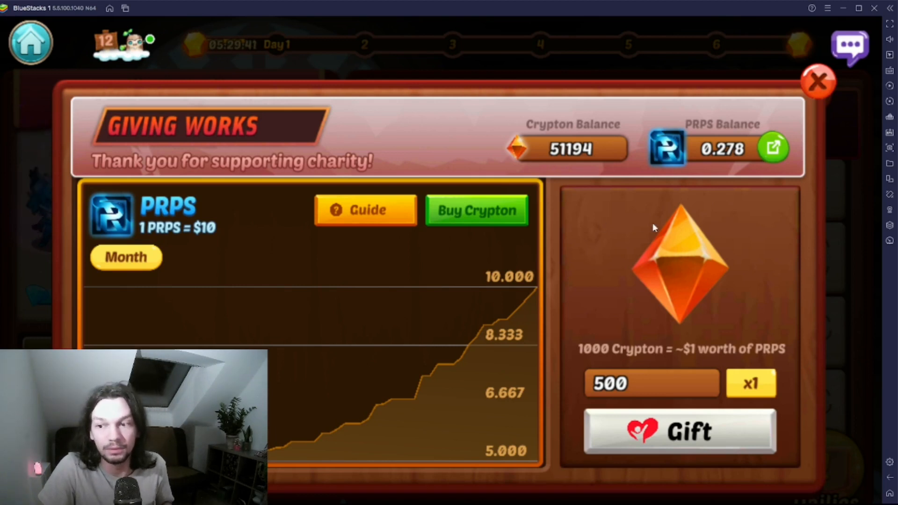
mouse_move(549, 302)
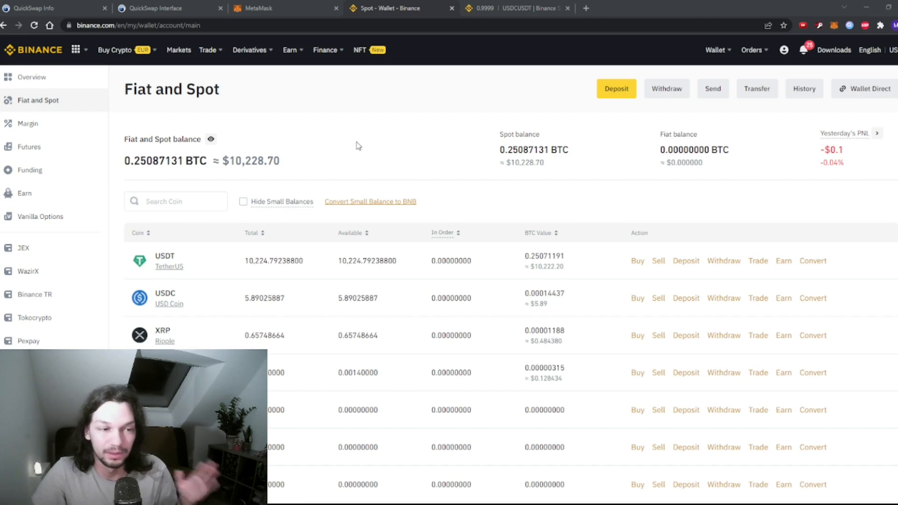
mouse_move(212, 299)
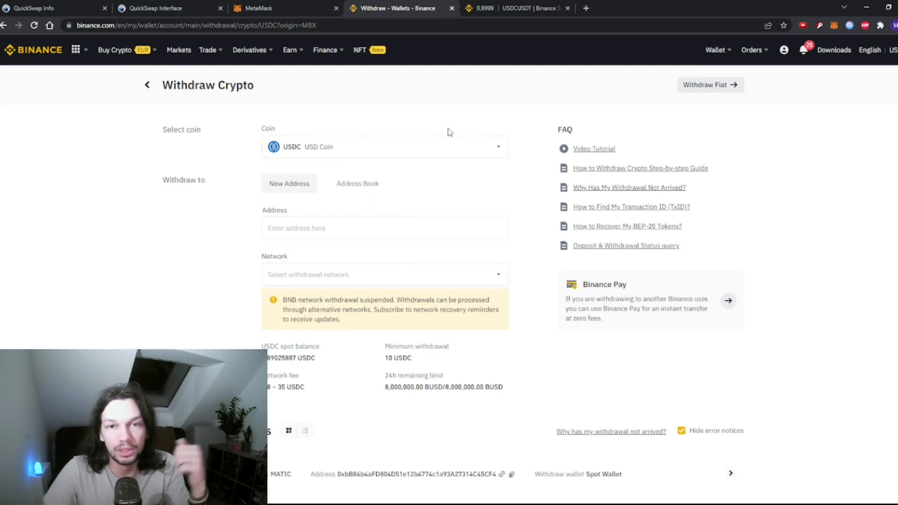
mouse_move(521, 127)
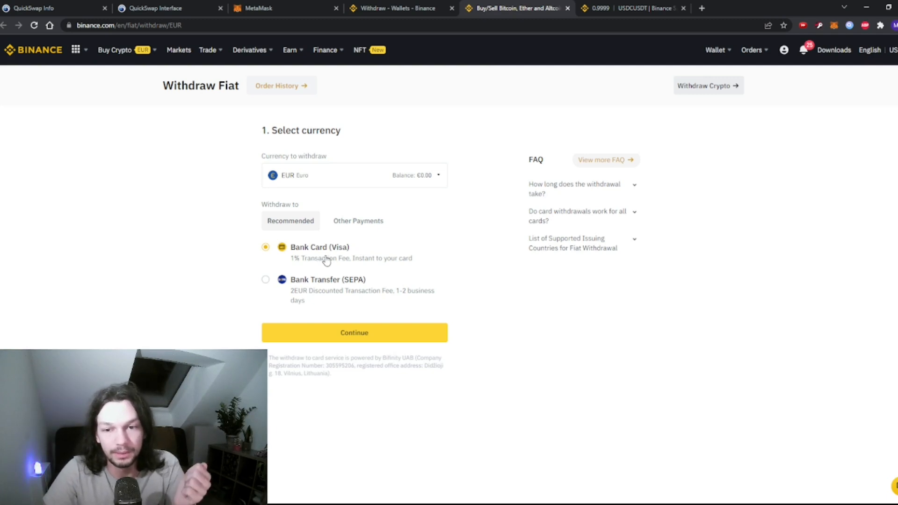
mouse_move(317, 290)
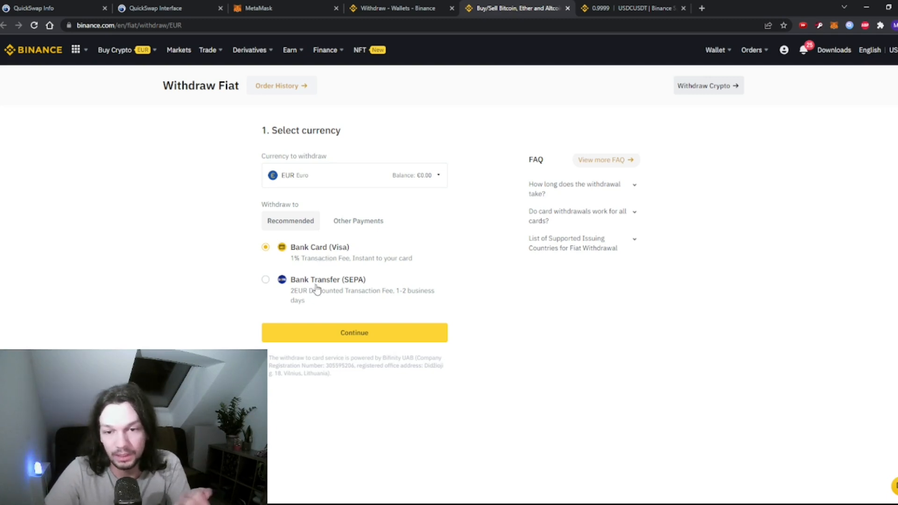
- Pick Bank Transfer (SEPA) as the euro withdrawal payout method
left_click(265, 280)
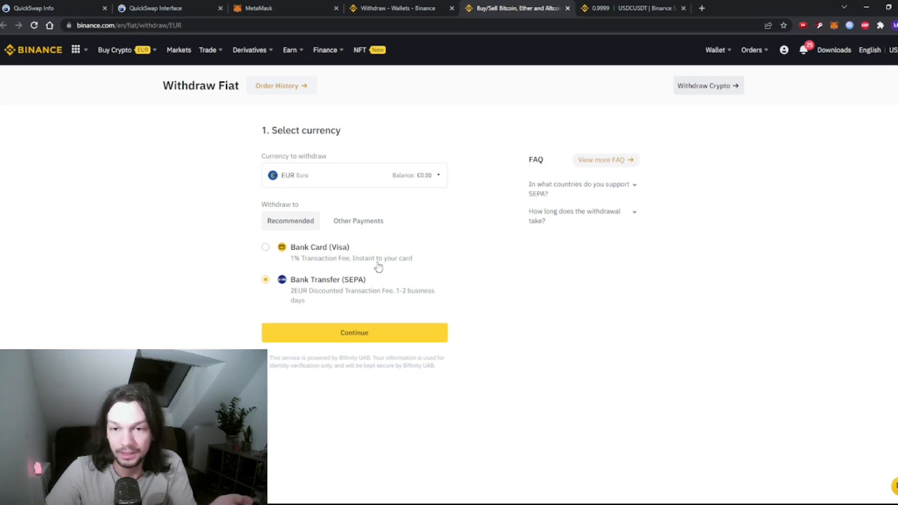